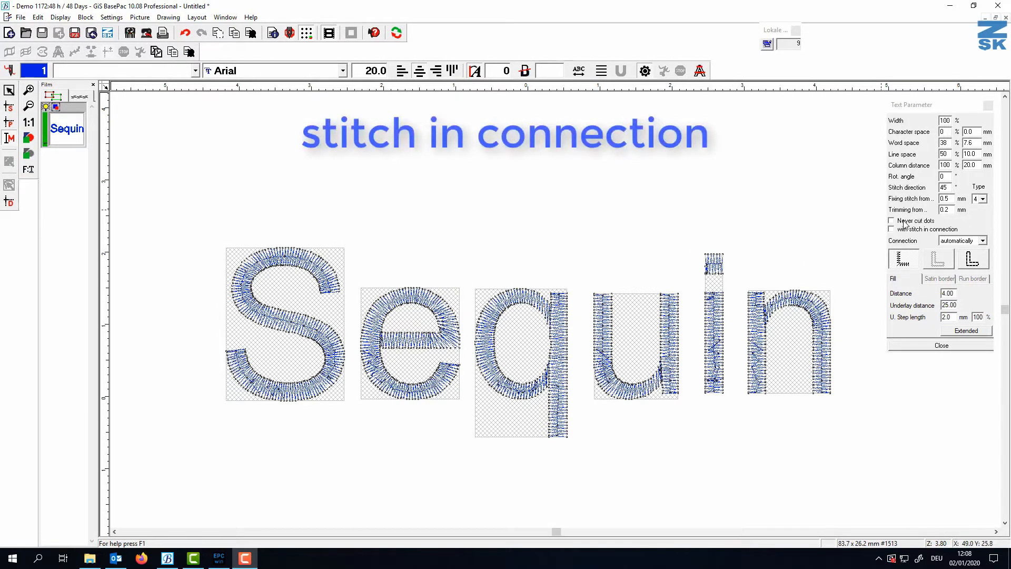
# Enable 'Never cut dots' and 'with stitch in connection' for the sequin lettering
pyautogui.click(892, 220)
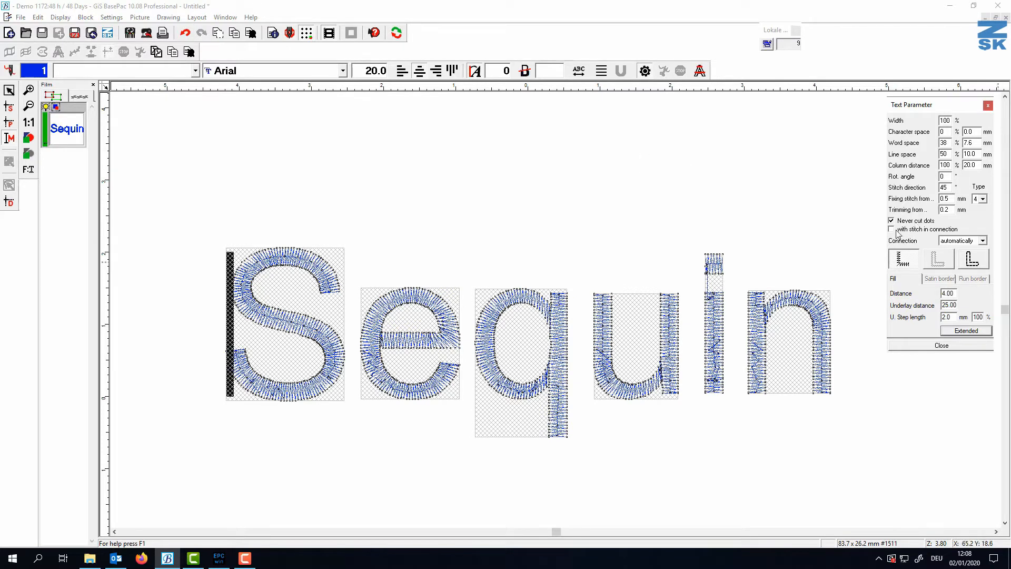
pyautogui.click(893, 229)
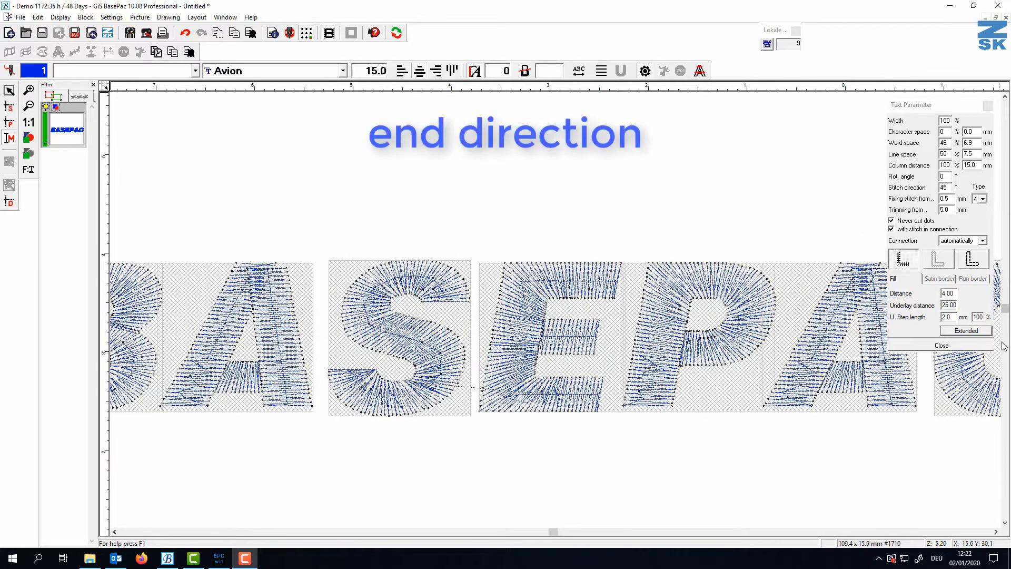
pyautogui.click(966, 330)
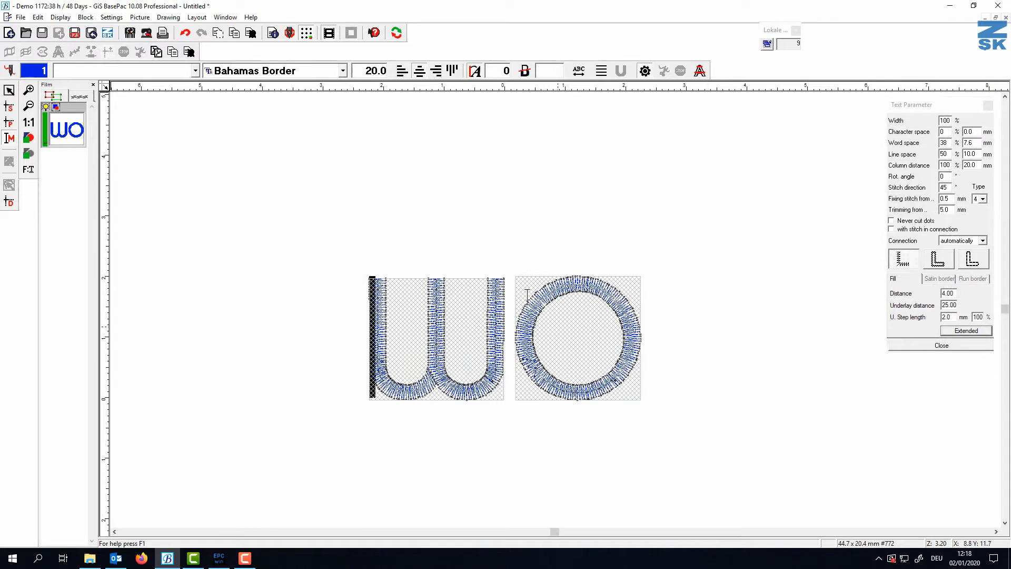
pyautogui.moveTo(616, 286)
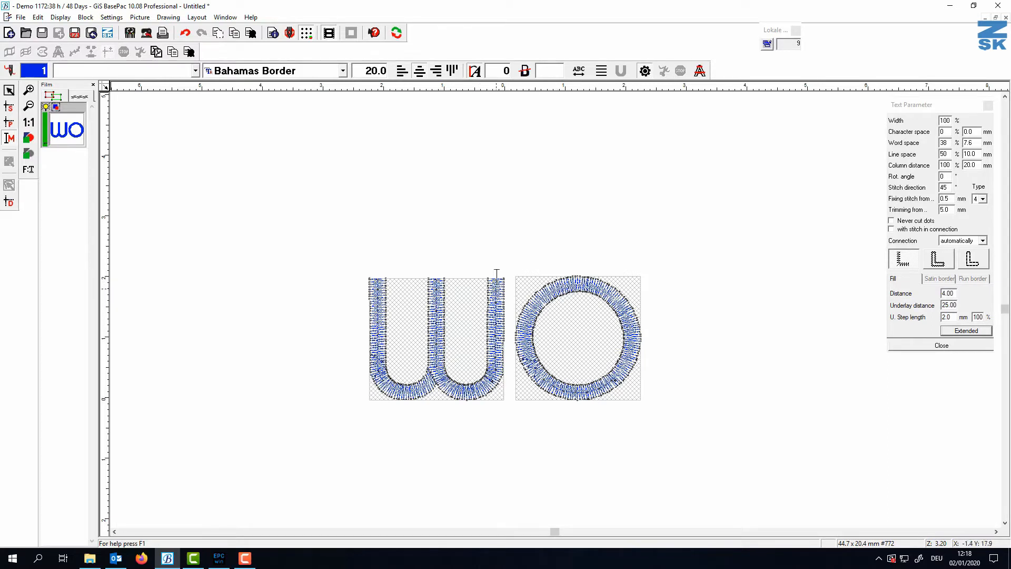
pyautogui.moveTo(460, 298)
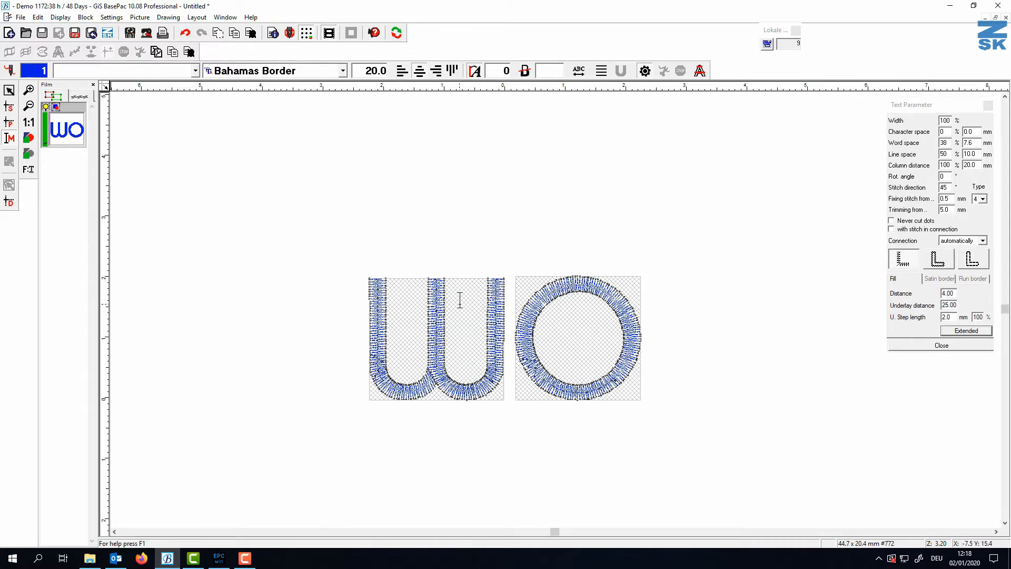
# Apply a 0.5 mm end-direction gap to the WO lettering and review its extended stitch settings
pyautogui.click(967, 329)
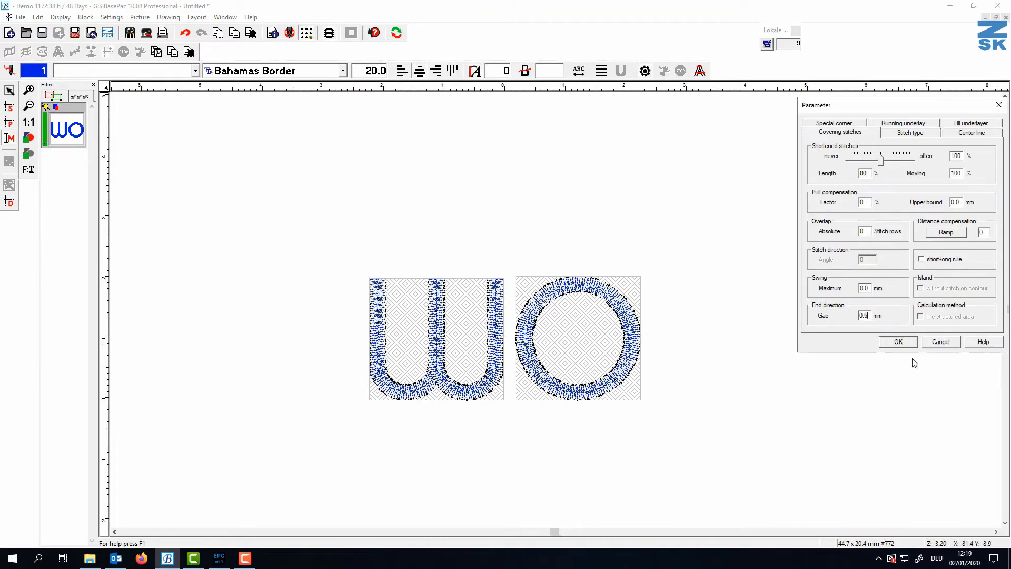
pyautogui.click(897, 342)
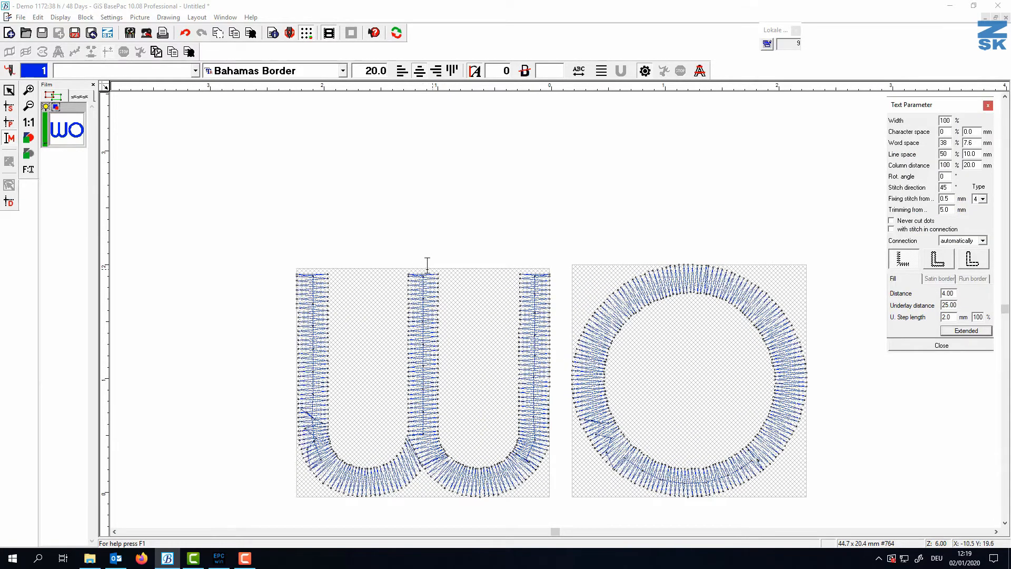
pyautogui.moveTo(593, 294)
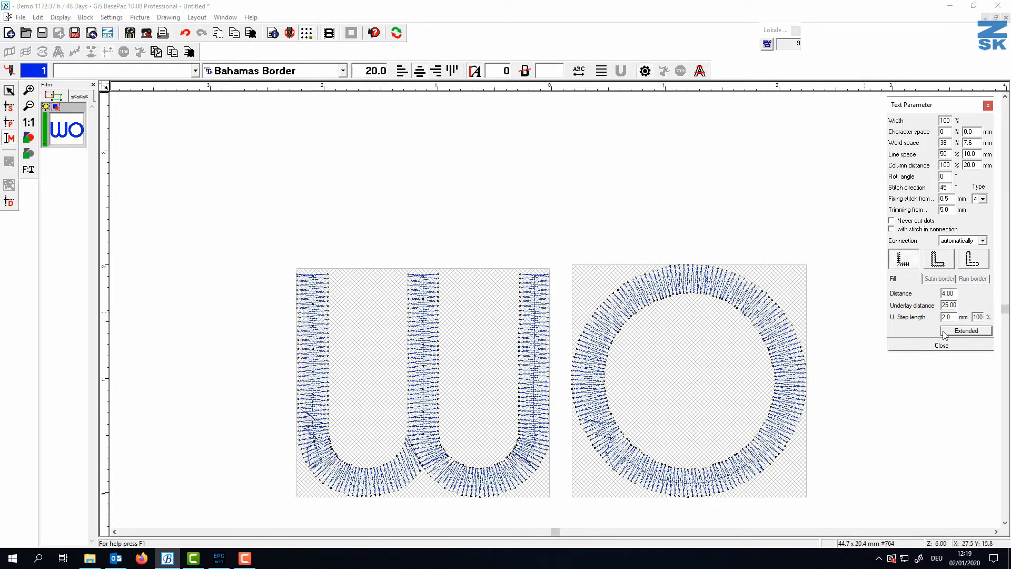
pyautogui.click(966, 331)
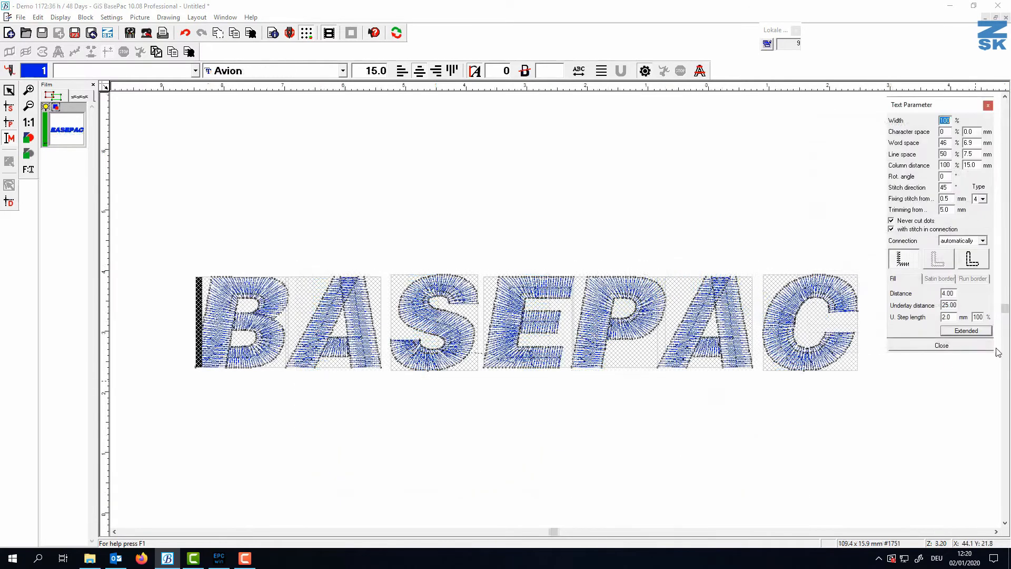
pyautogui.click(965, 330)
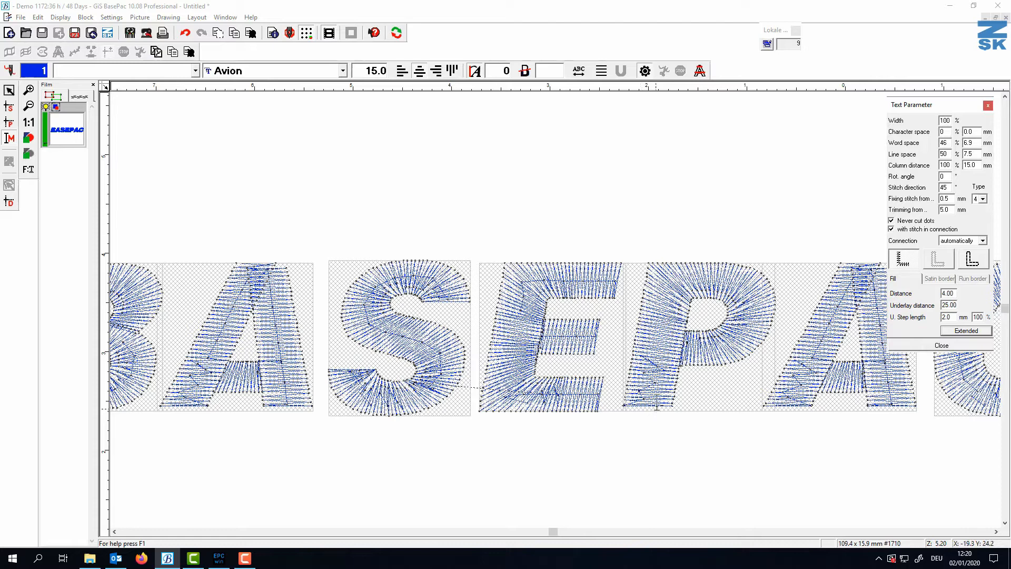
pyautogui.moveTo(702, 395)
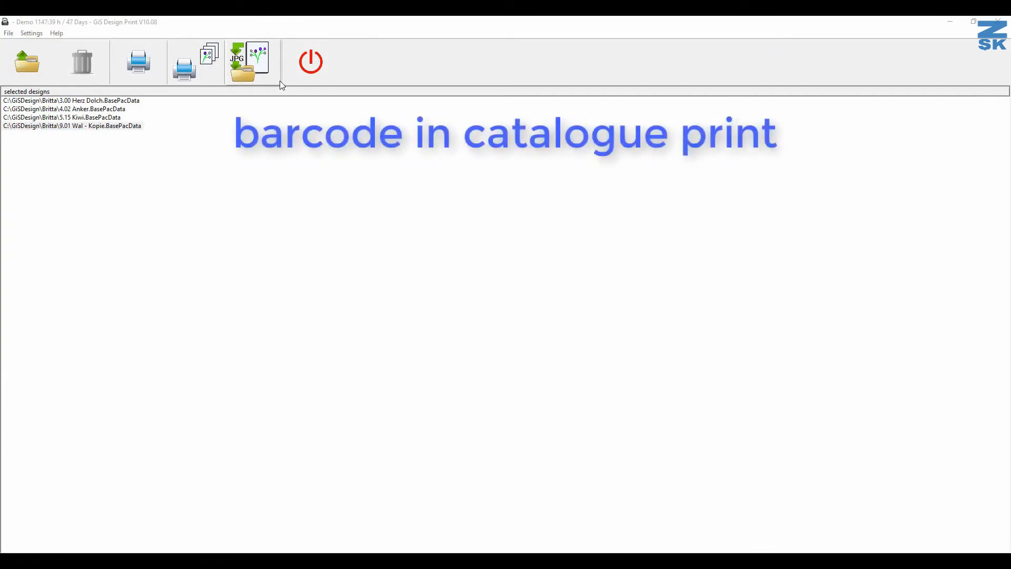
pyautogui.moveTo(102, 309)
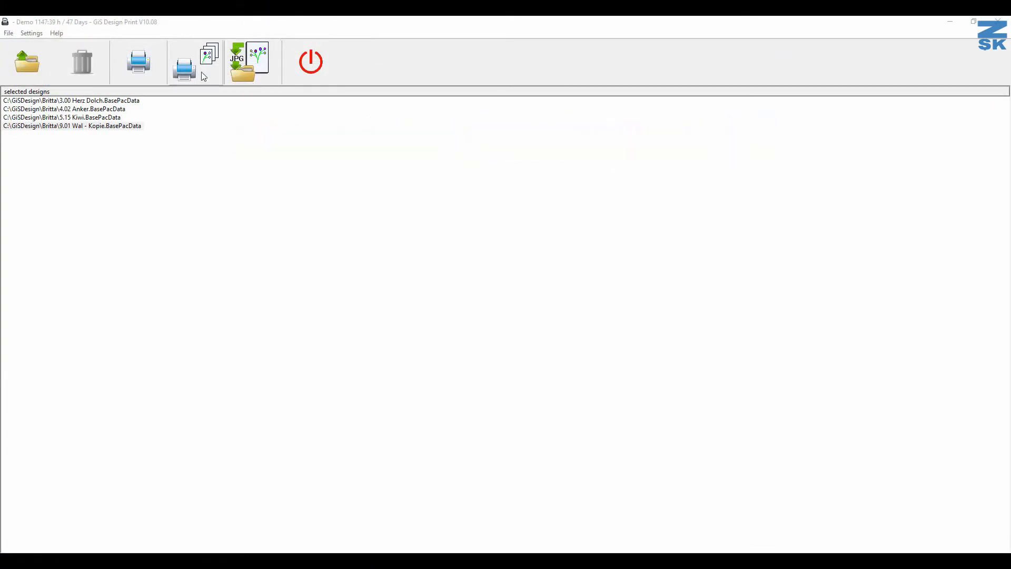
# Preview the catalogue page with barcodes kept on and zoom into it
pyautogui.click(184, 61)
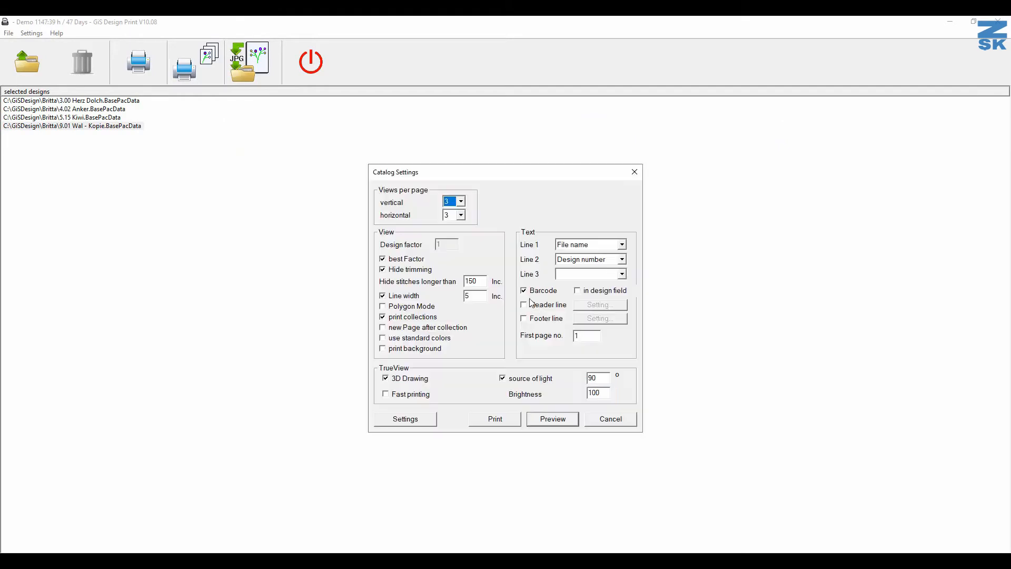
pyautogui.moveTo(566, 432)
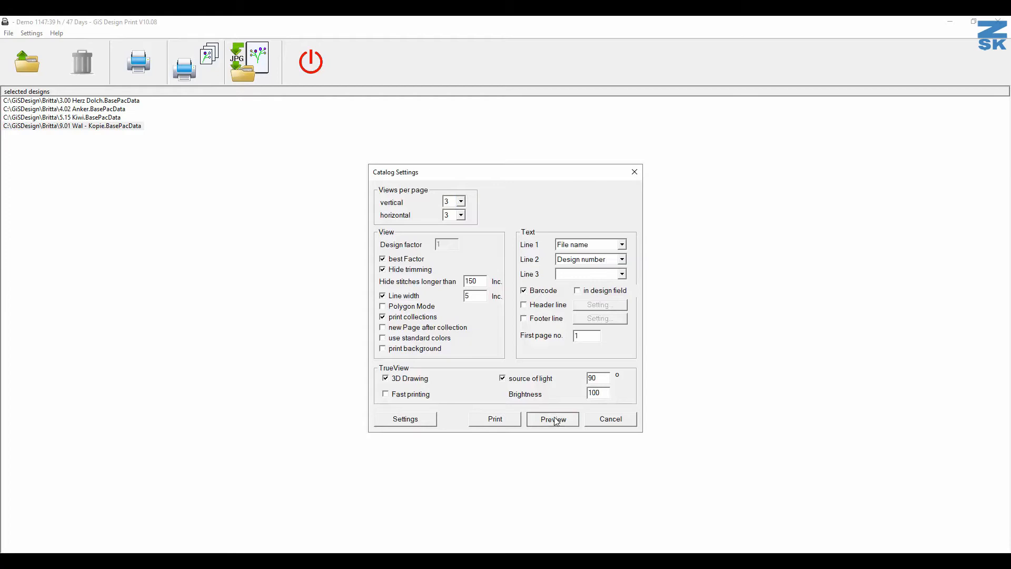
pyautogui.click(552, 418)
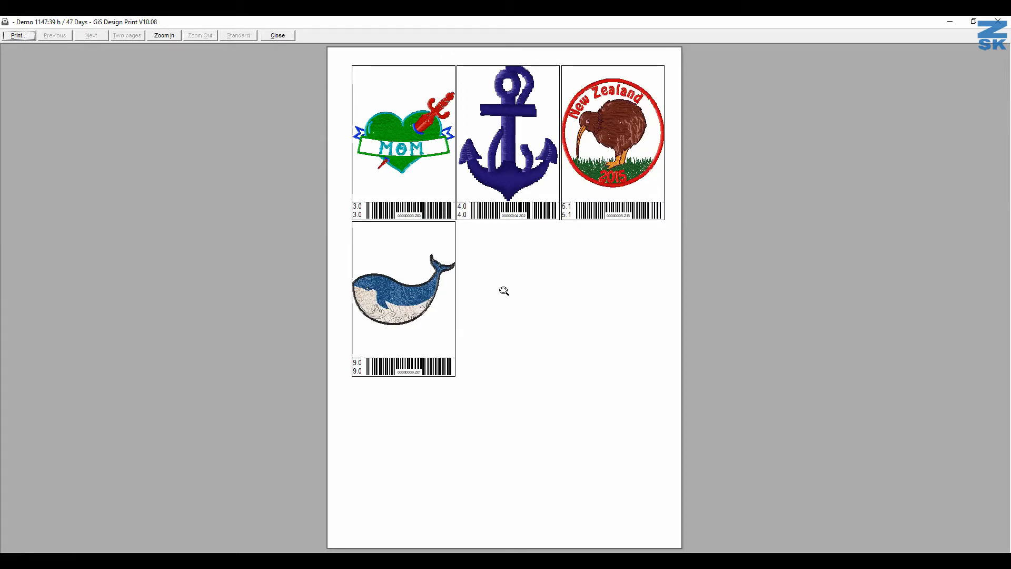
pyautogui.click(277, 35)
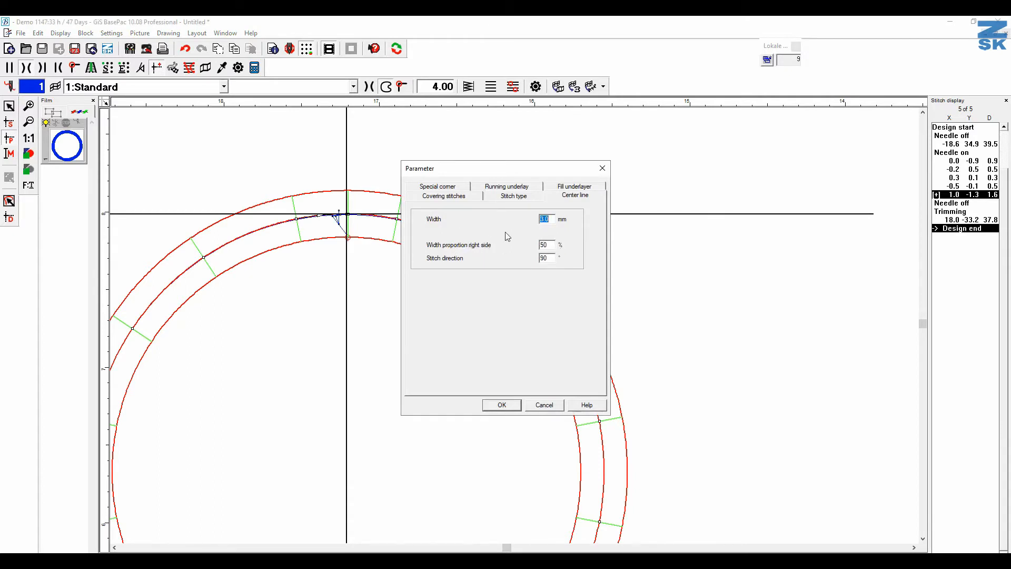
# Show the Center line settings in the circle border's Parameter dialog
pyautogui.click(501, 404)
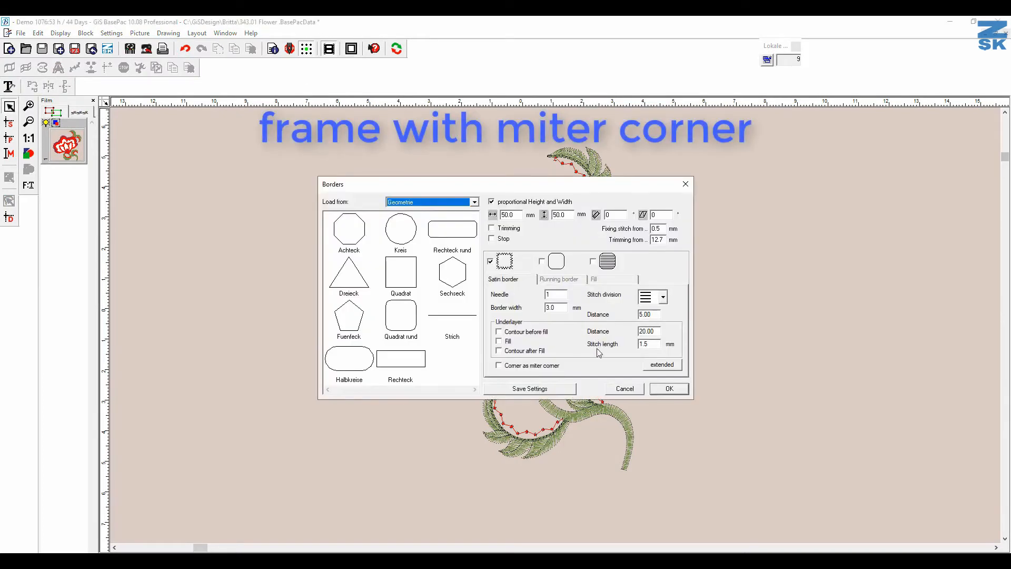
# Add a Quadrat border with mitred corners around the flower and show its special corner settings
pyautogui.click(498, 366)
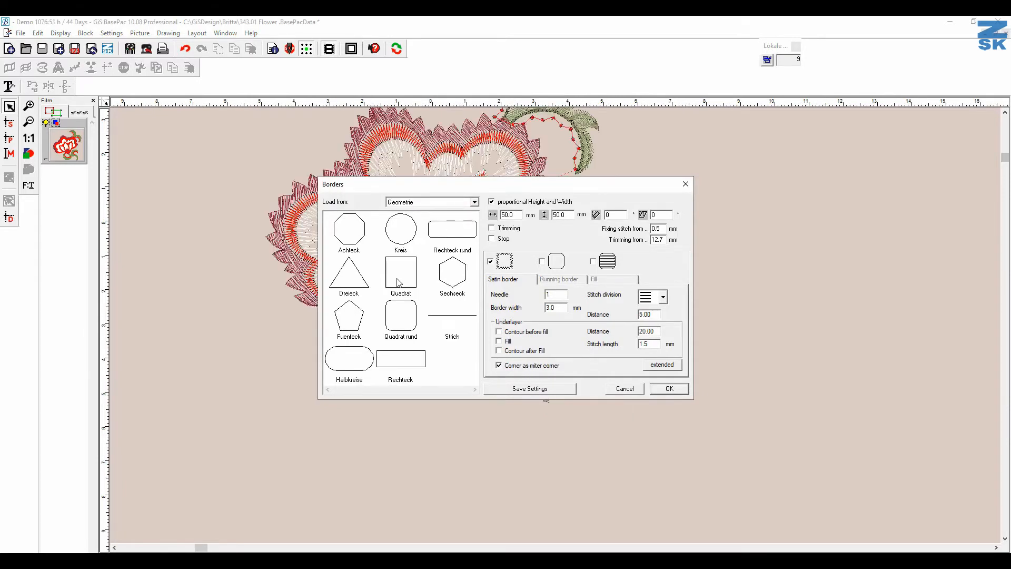
pyautogui.click(401, 271)
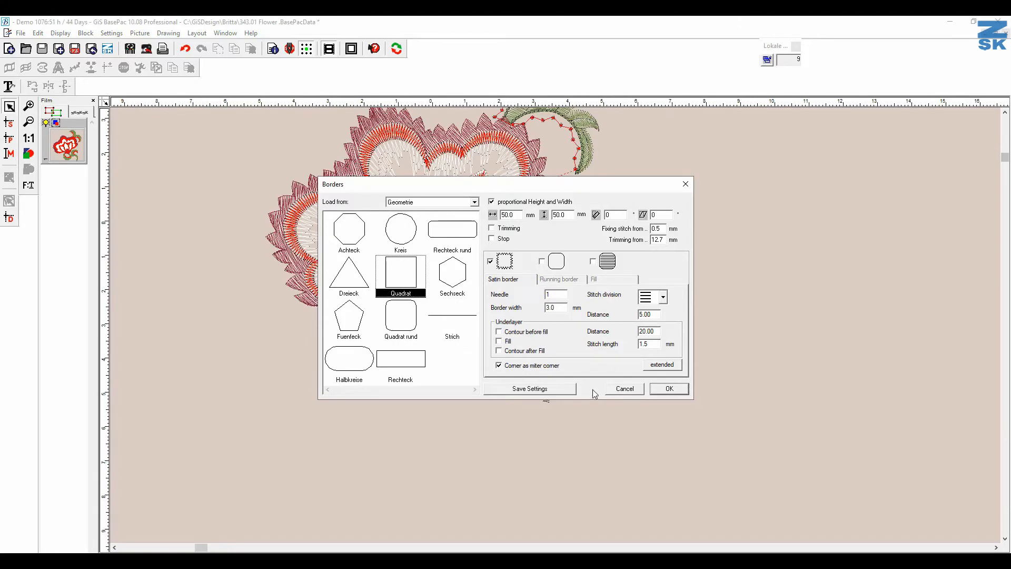
pyautogui.click(668, 388)
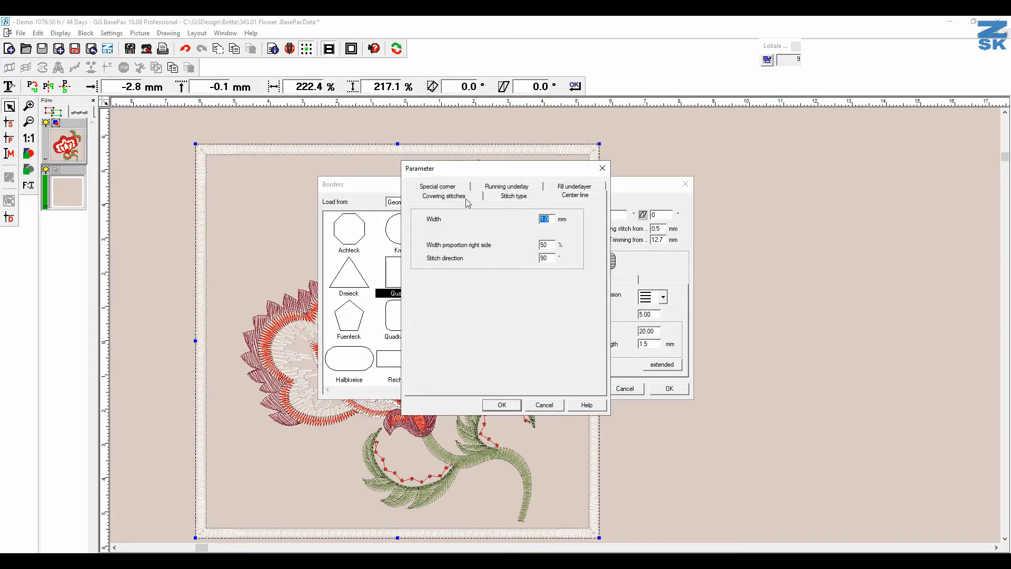
pyautogui.click(437, 195)
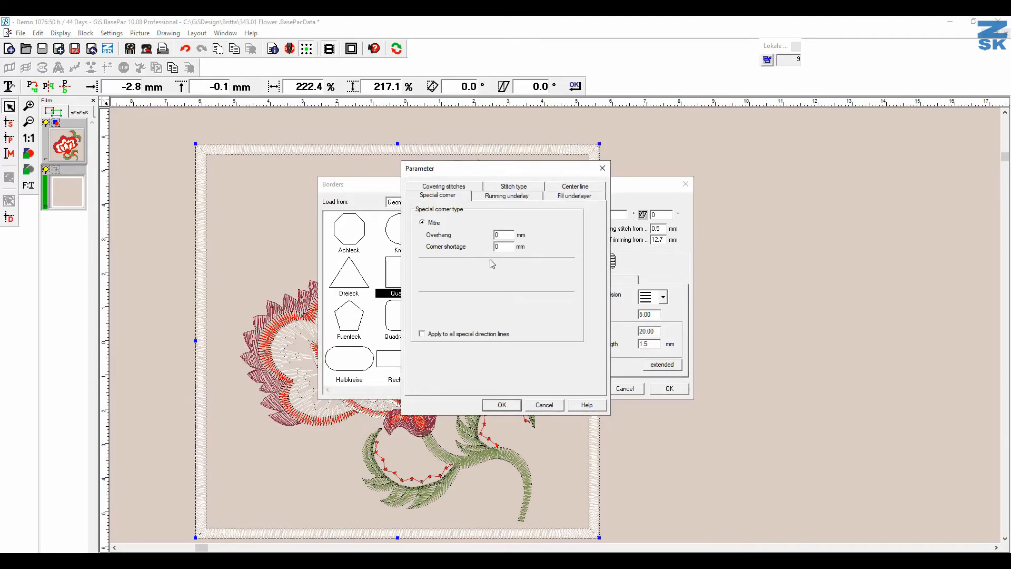
pyautogui.moveTo(578, 420)
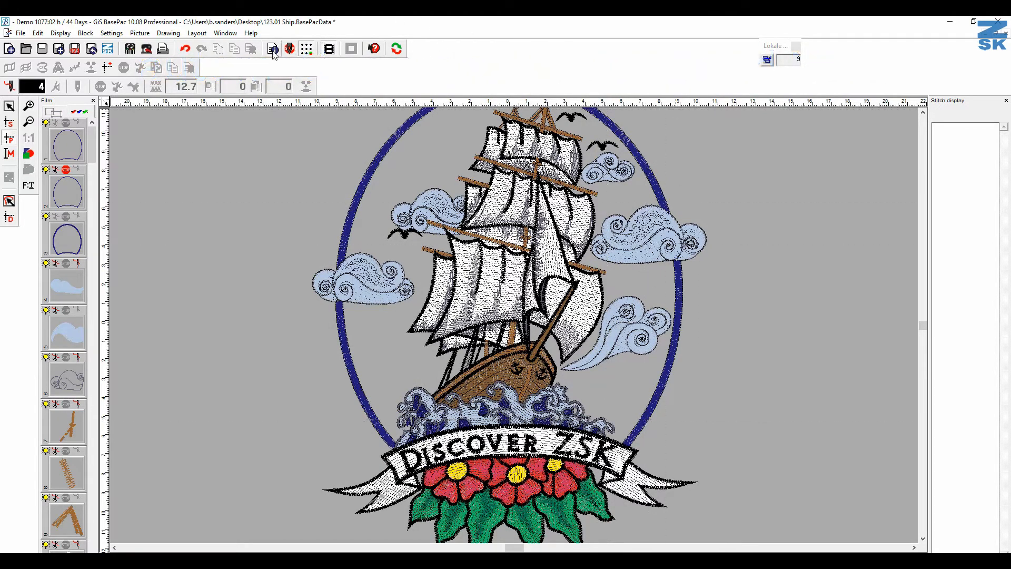
# Review the Ship design information, then Save As over the existing desktop file, confirming replacement
pyautogui.click(272, 48)
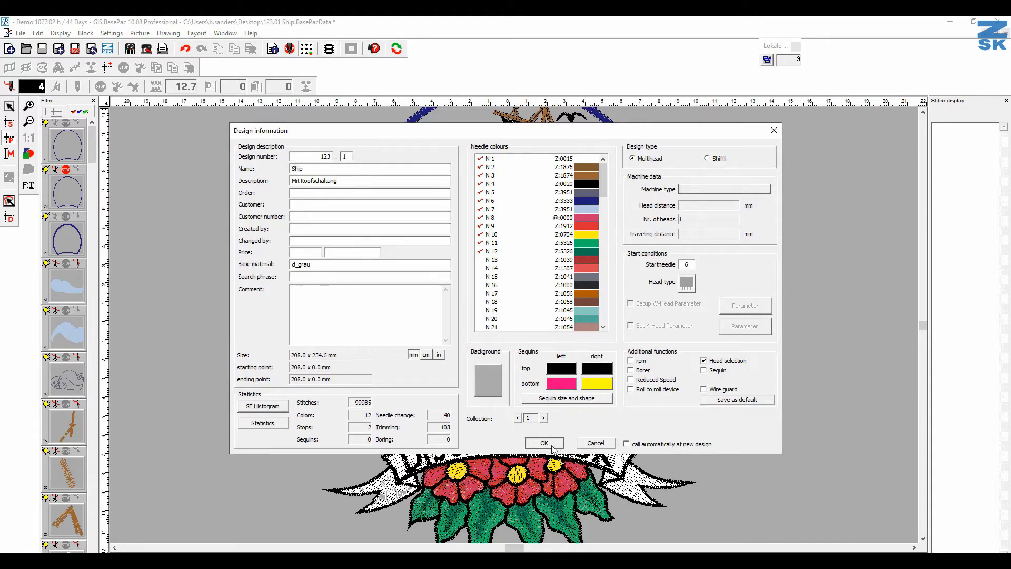
pyautogui.click(21, 33)
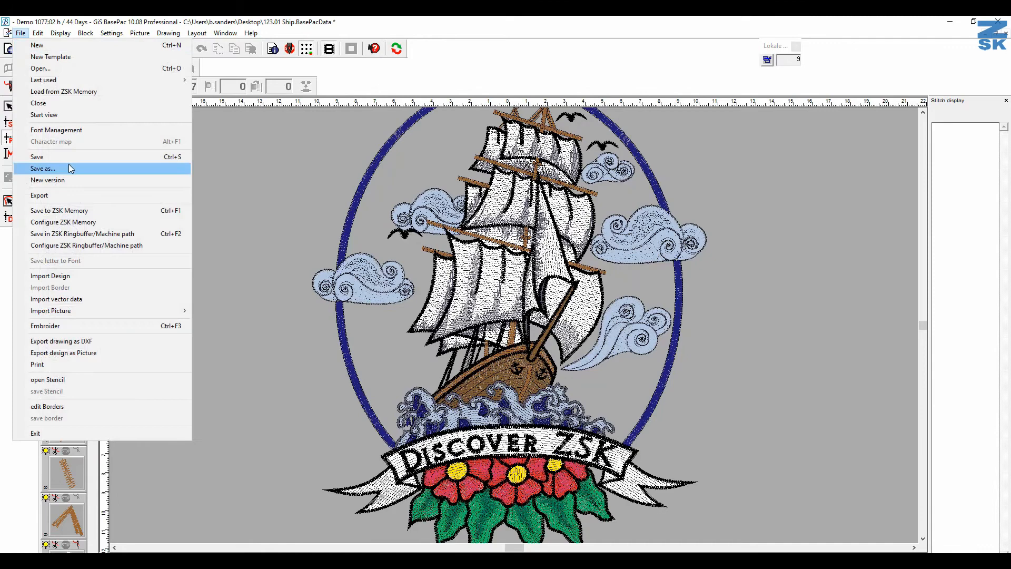
pyautogui.click(41, 168)
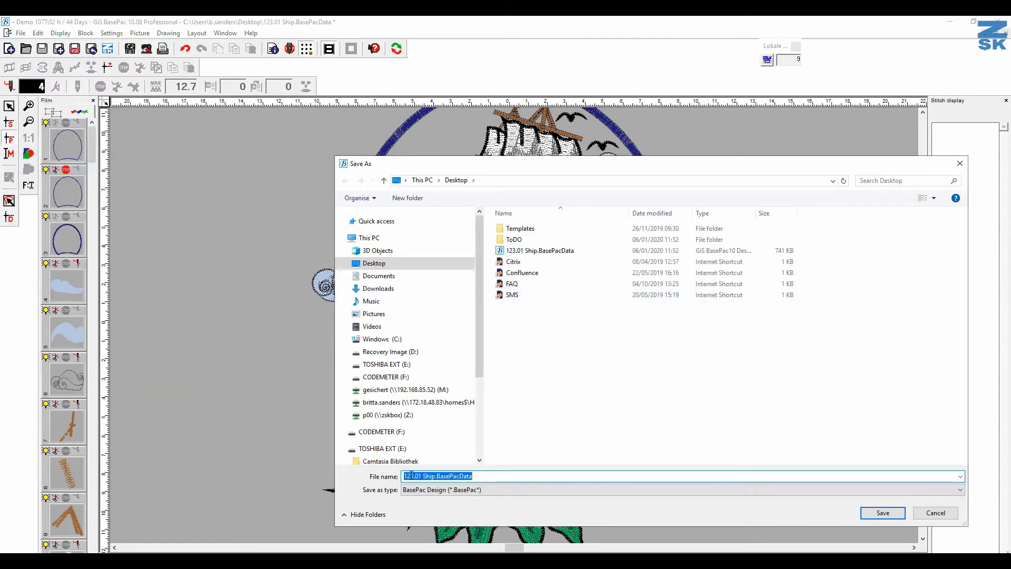
pyautogui.click(881, 512)
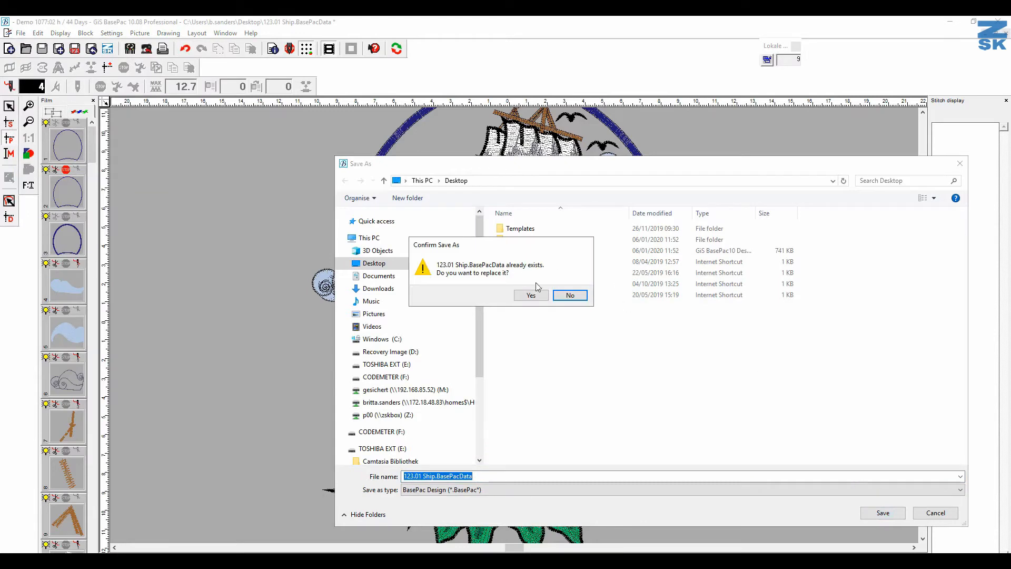
pyautogui.click(530, 295)
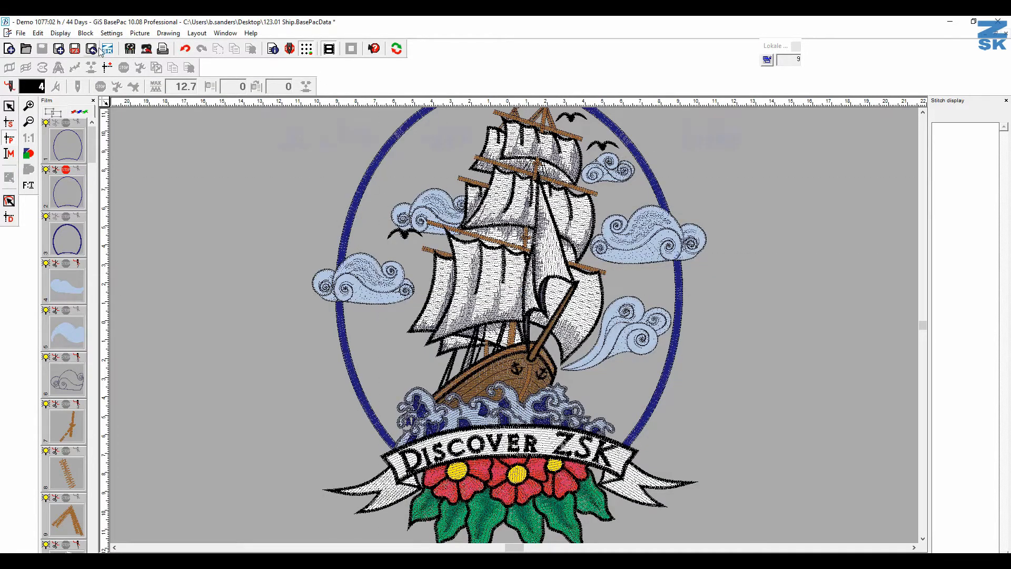
# Export the Ship design as a ZSK stitch file with Create Pictogram enabled
pyautogui.click(90, 49)
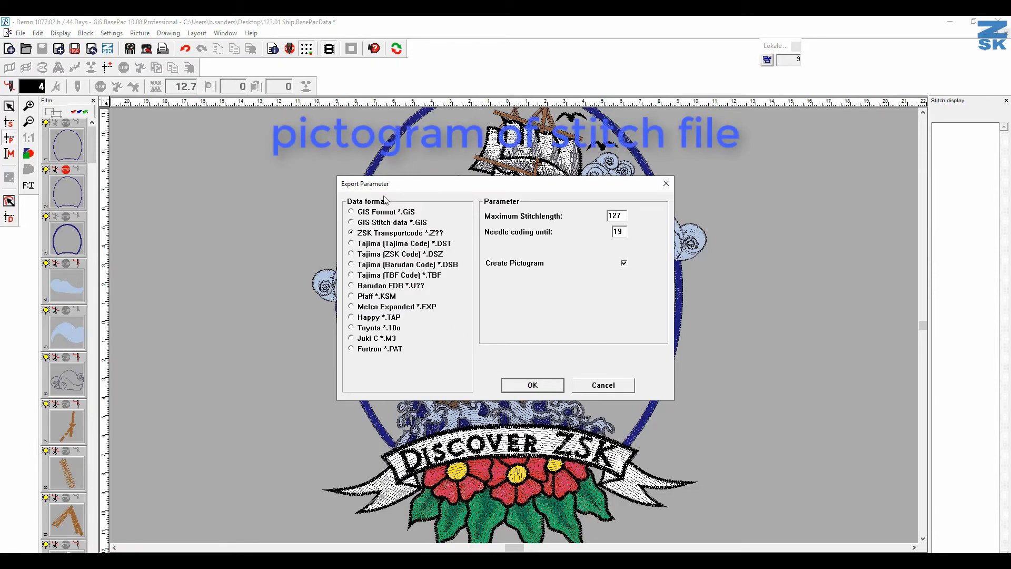
pyautogui.moveTo(426, 295)
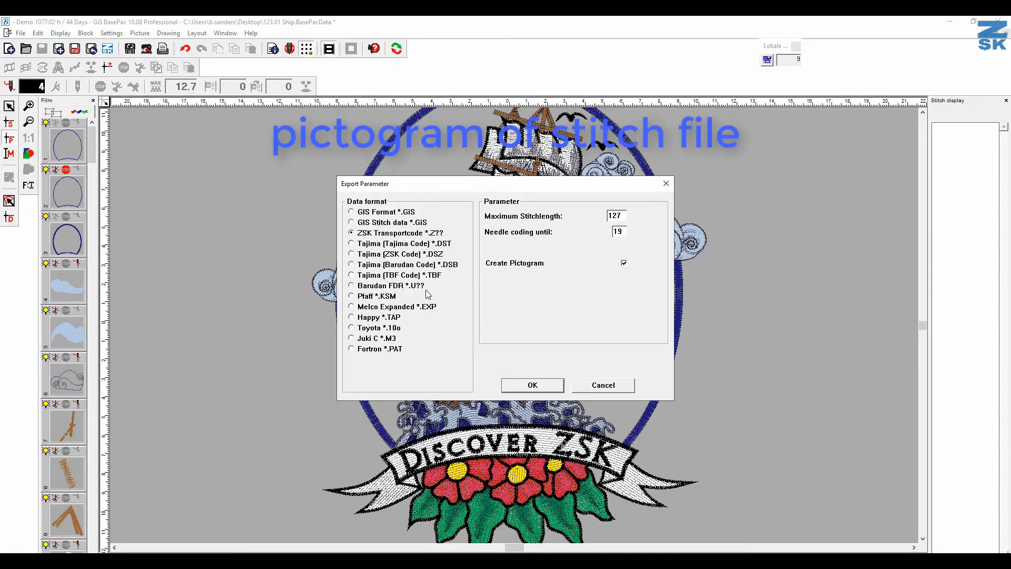
pyautogui.click(531, 386)
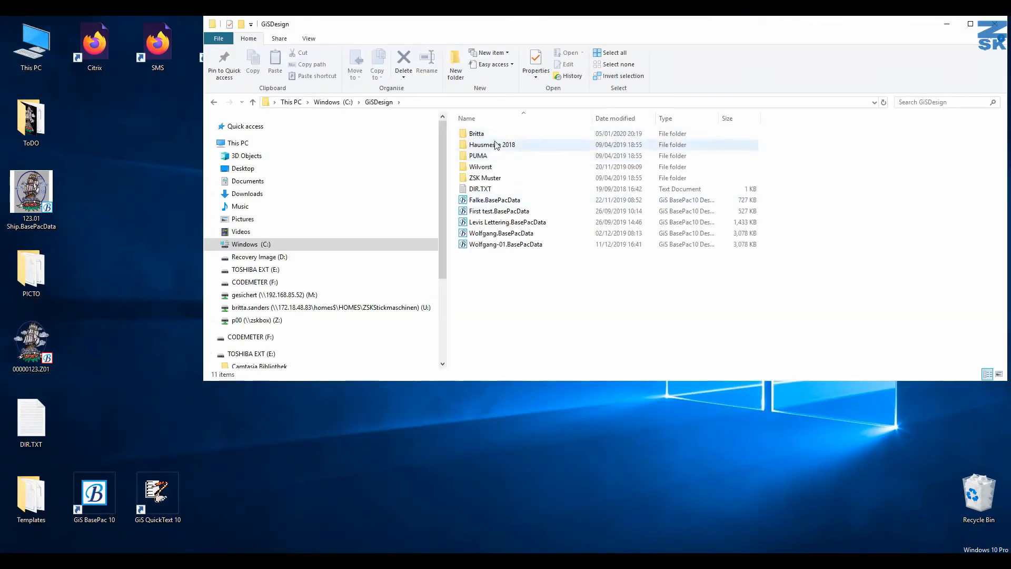
# Show the Britta folder inside GiSDesign with its design pictogram thumbnails
pyautogui.doubleClick(476, 132)
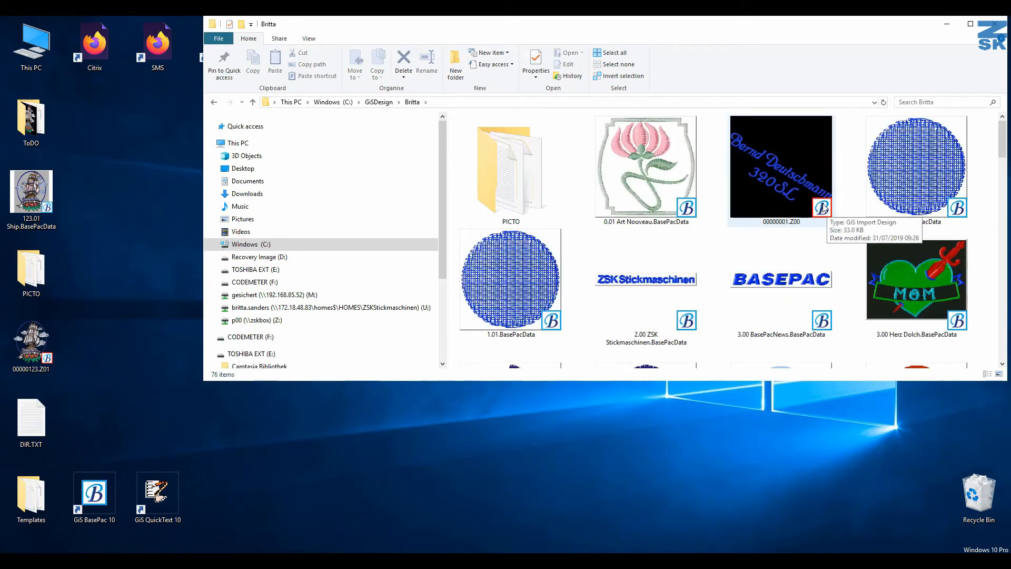
pyautogui.moveTo(679, 206)
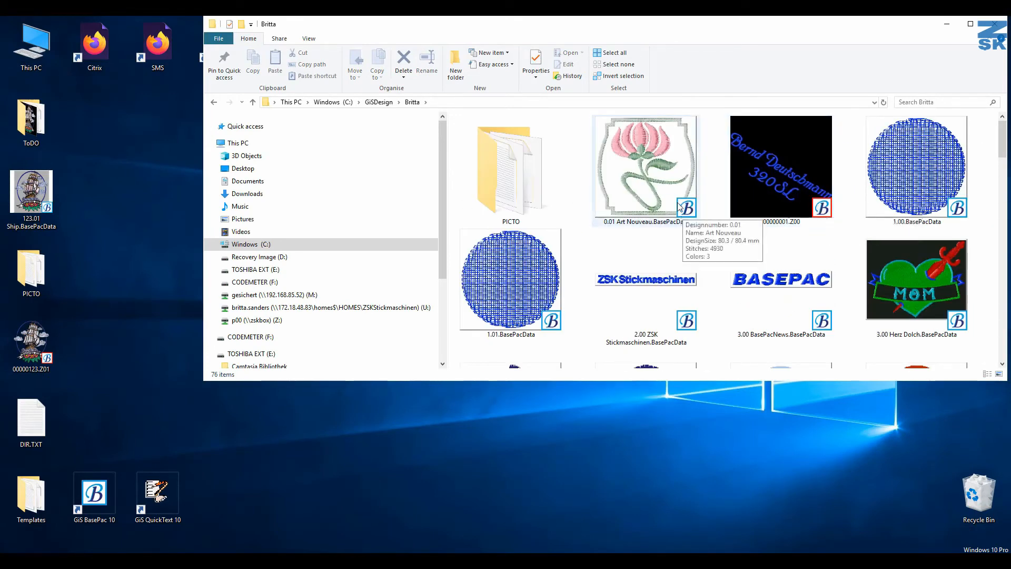
pyautogui.moveTo(687, 213)
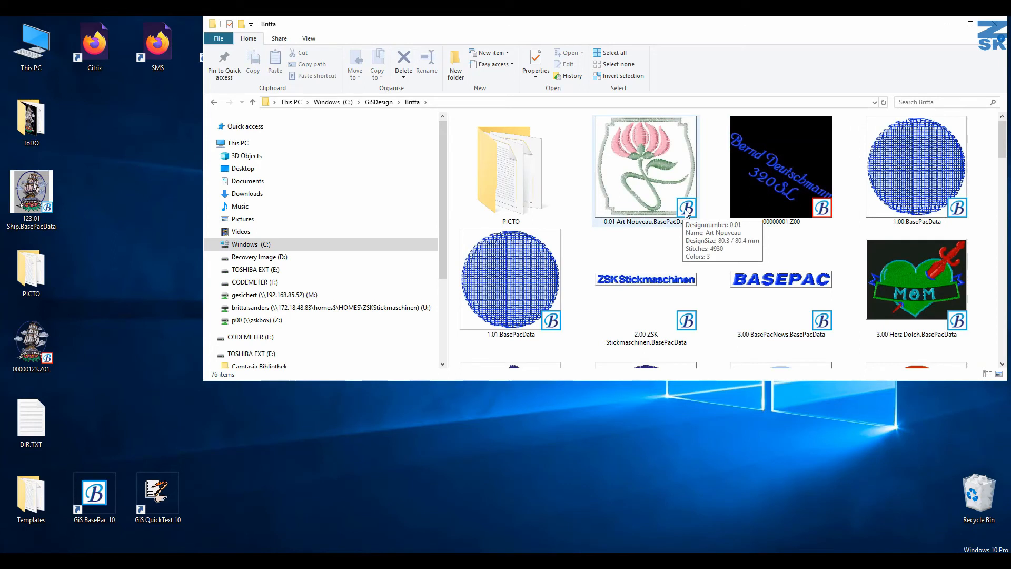
pyautogui.moveTo(779, 203)
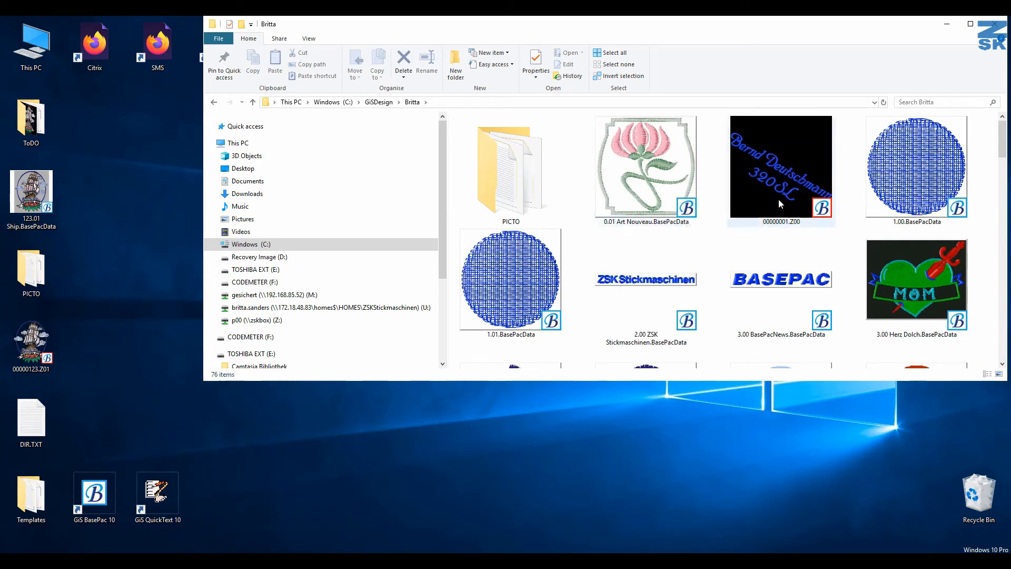
pyautogui.moveTo(781, 200)
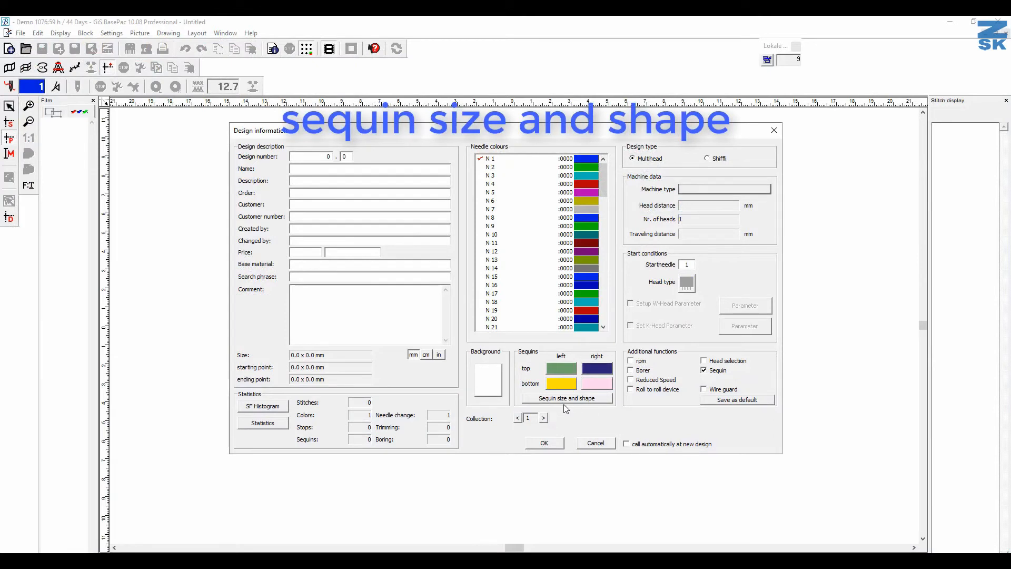
pyautogui.moveTo(545, 406)
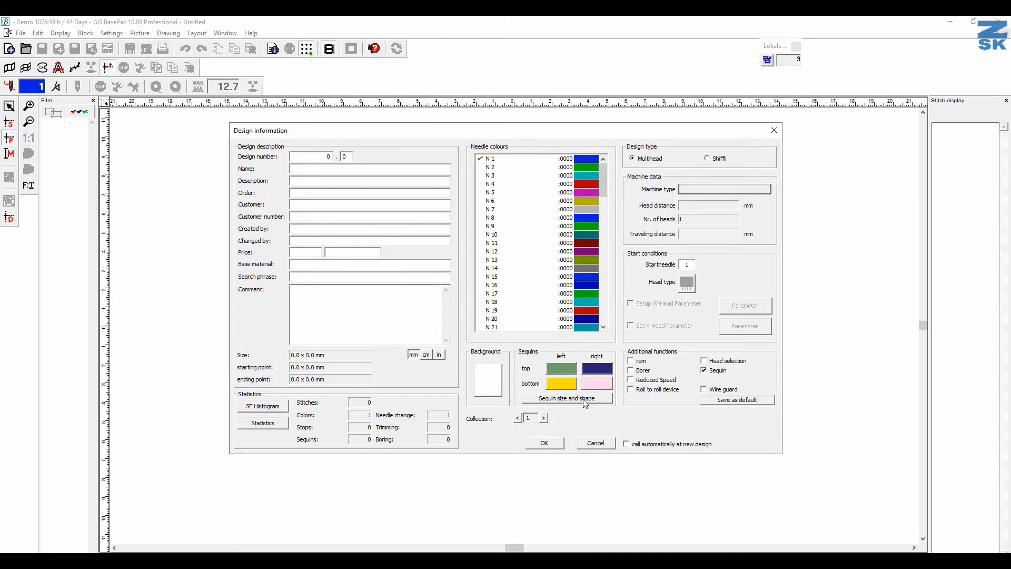
# Confirm sequin sizes and shapes, keep Sequin enabled, and save the design information as default
pyautogui.click(566, 398)
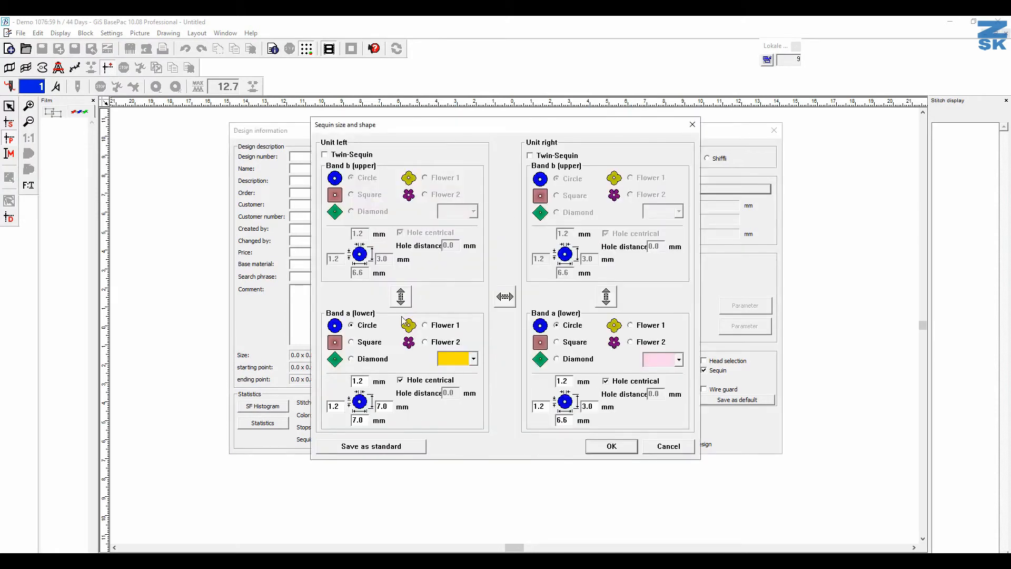
pyautogui.moveTo(410, 291)
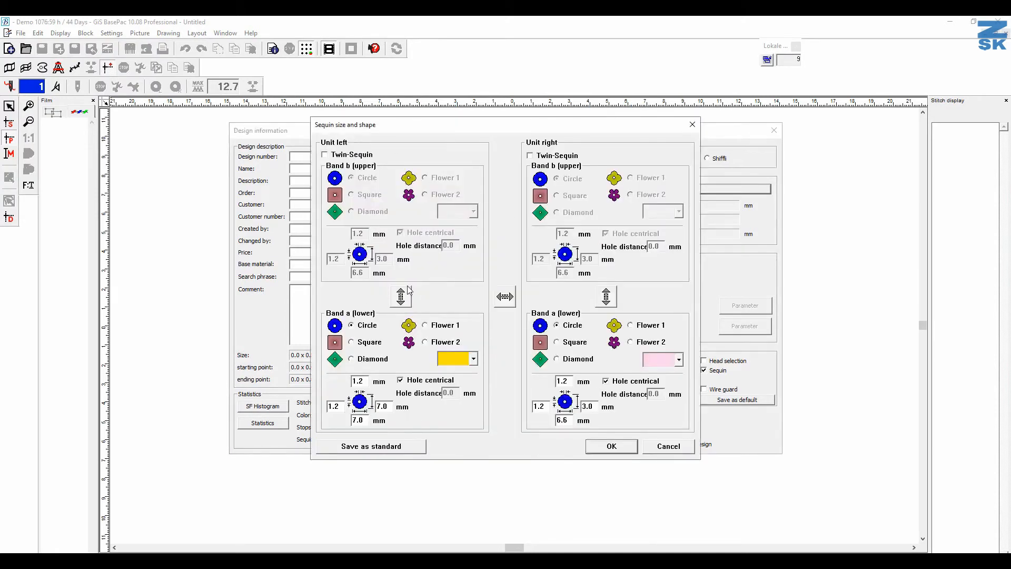
pyautogui.moveTo(179, 42)
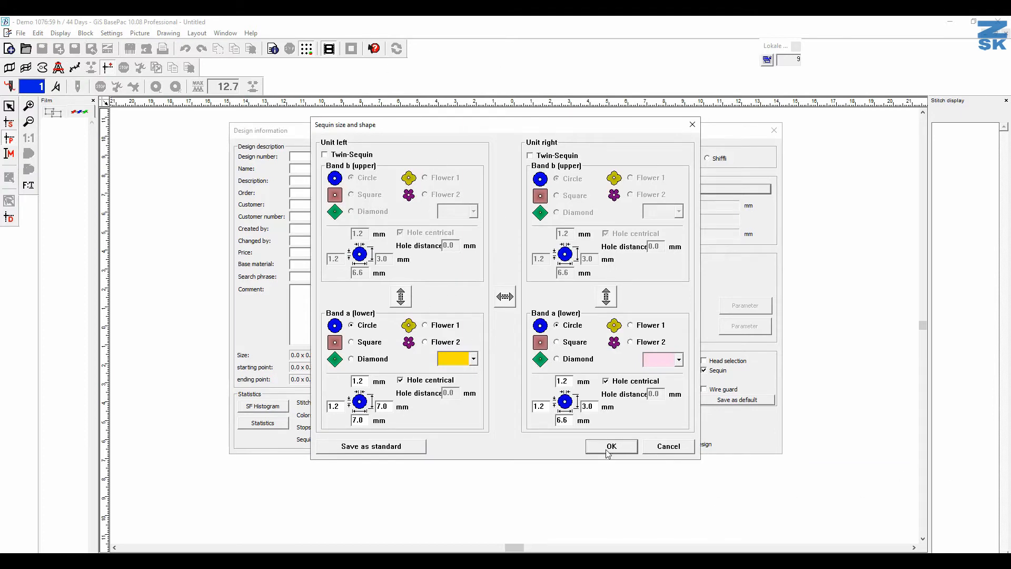
pyautogui.click(610, 447)
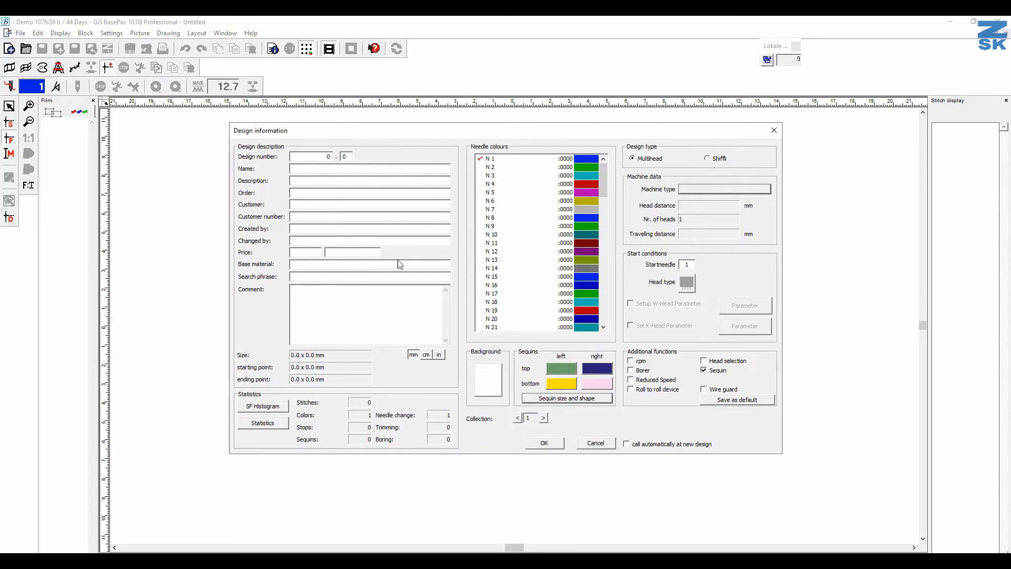
pyautogui.click(704, 370)
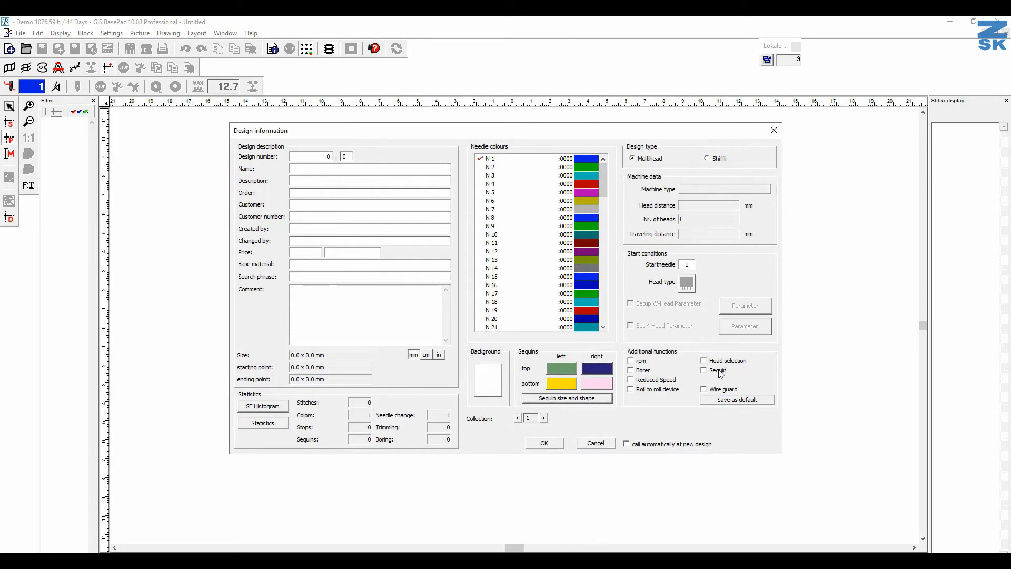
pyautogui.click(704, 370)
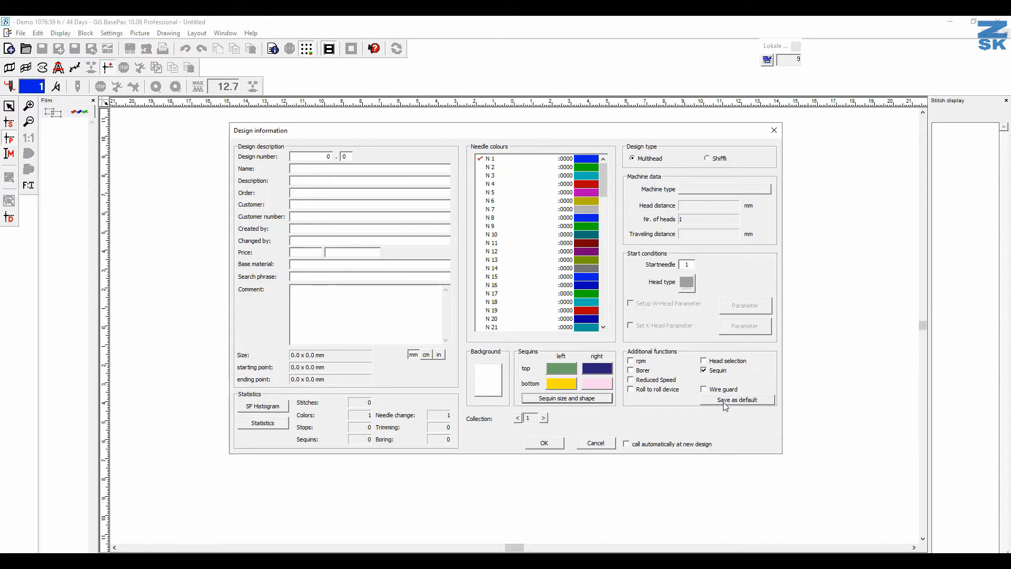
pyautogui.click(736, 400)
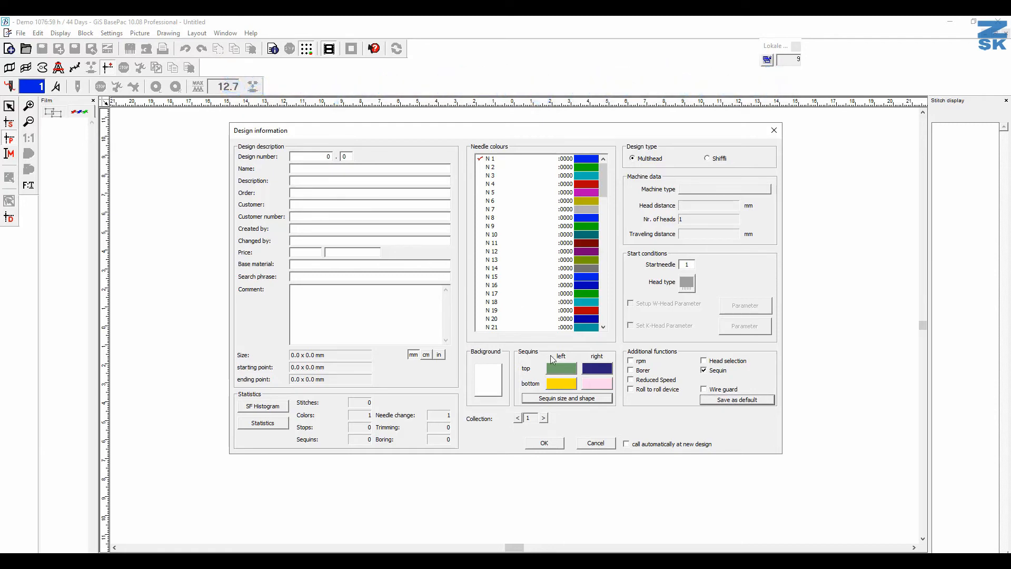
# Reopen the sequin size and shape settings to verify the stored defaults
pyautogui.click(567, 398)
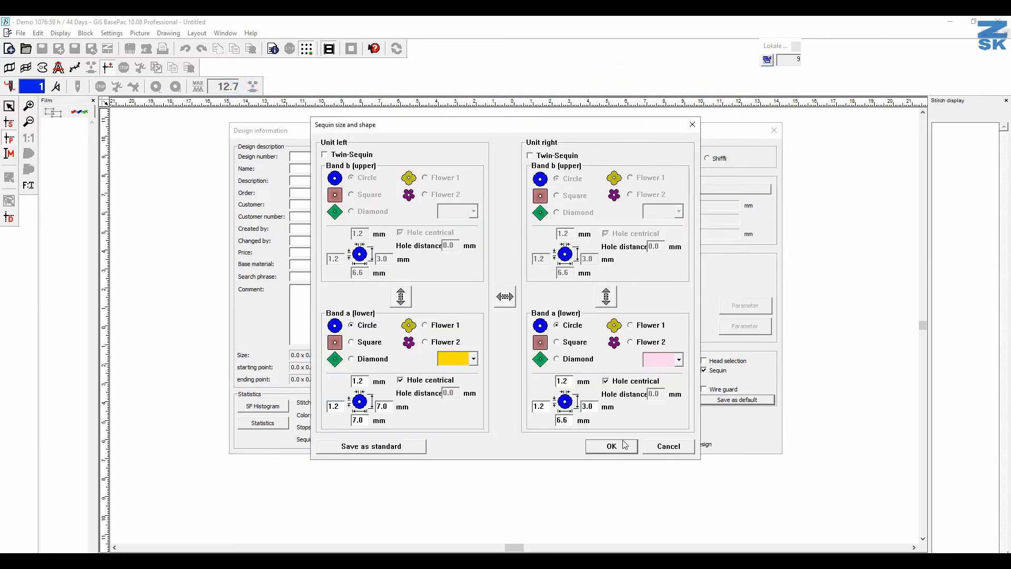
pyautogui.click(611, 445)
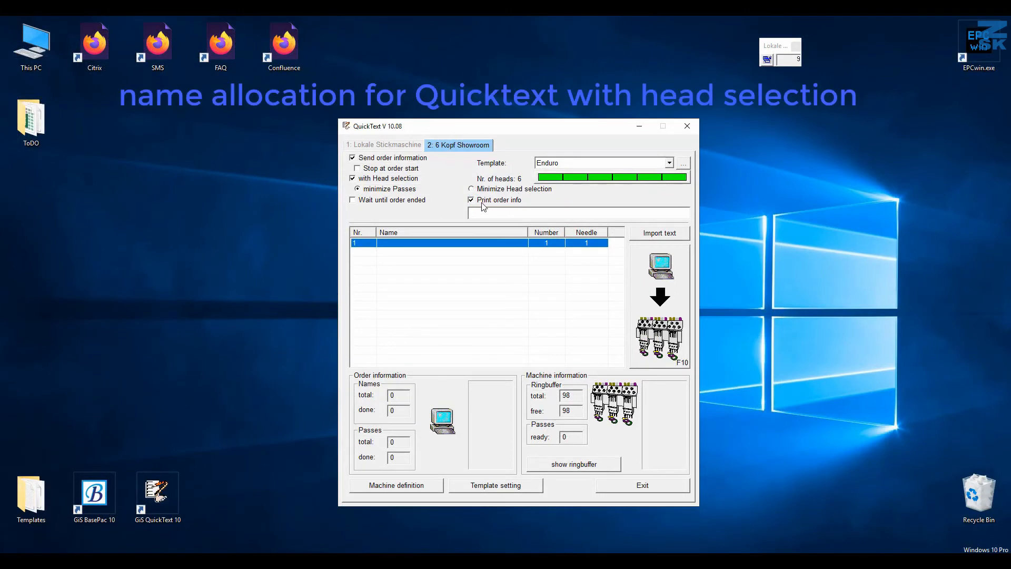
pyautogui.moveTo(469, 171)
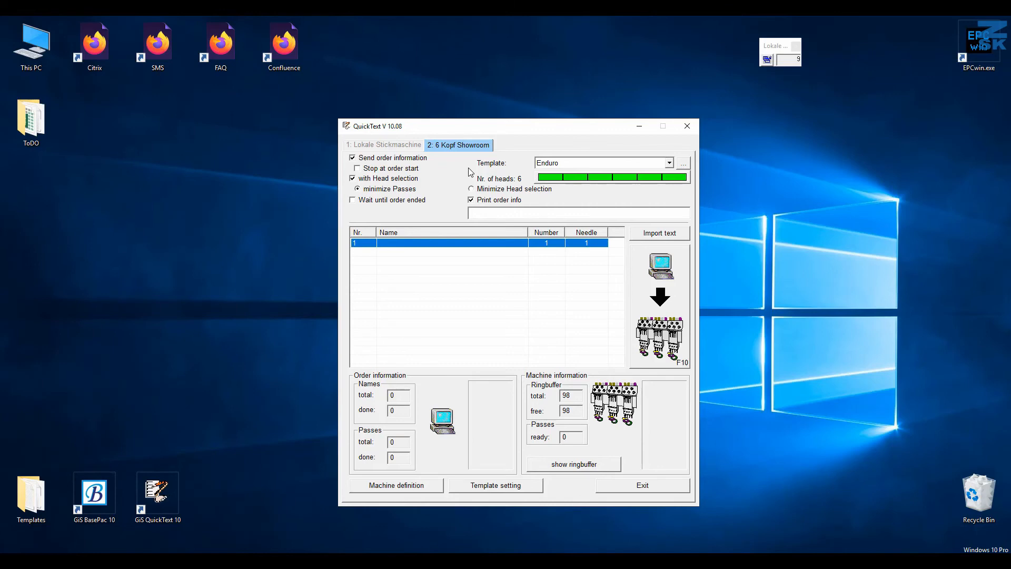
pyautogui.moveTo(504, 202)
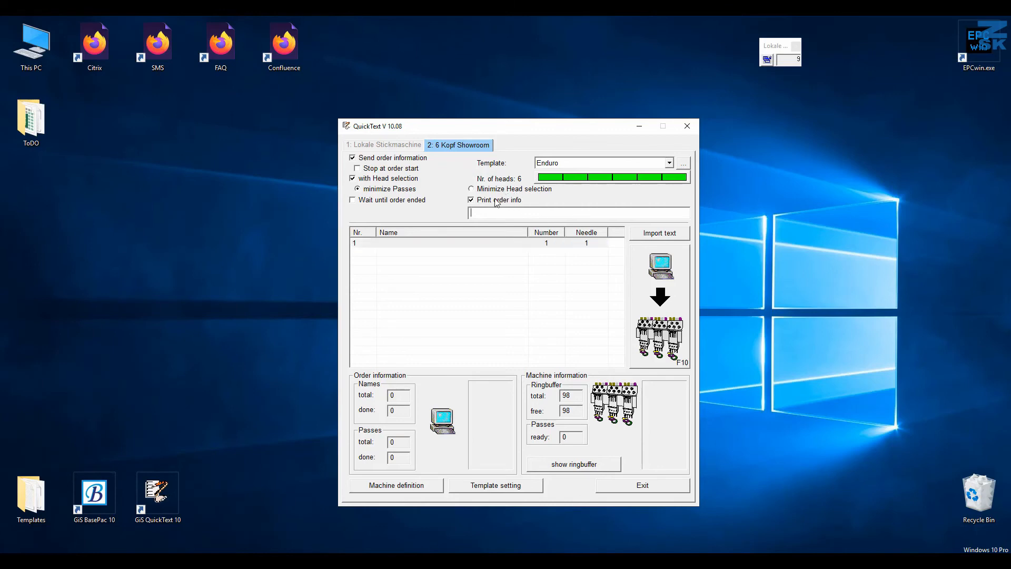
# Enter 'Further comments' as the printed order-info comment
pyautogui.write('Further')
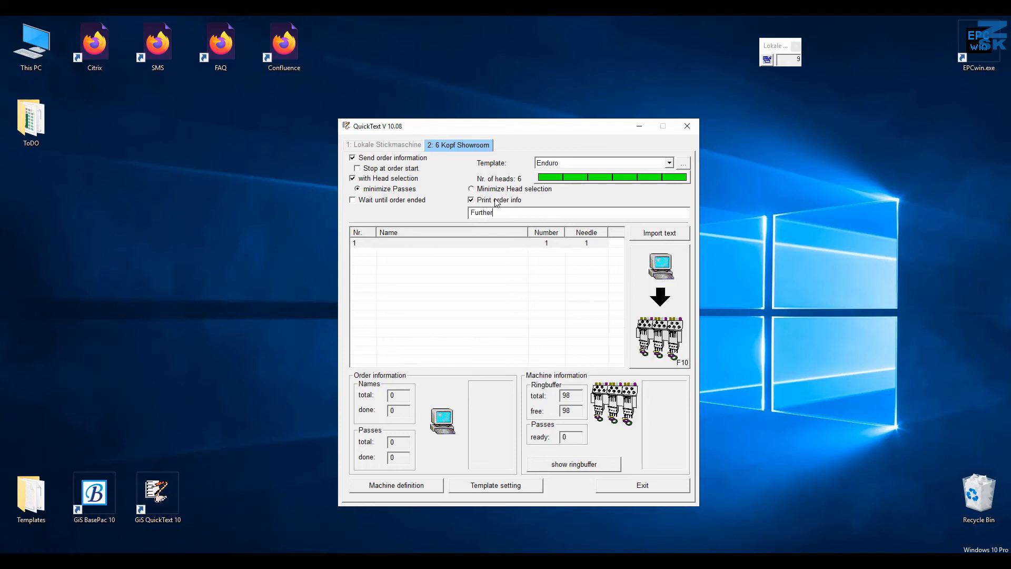
pyautogui.write('comments')
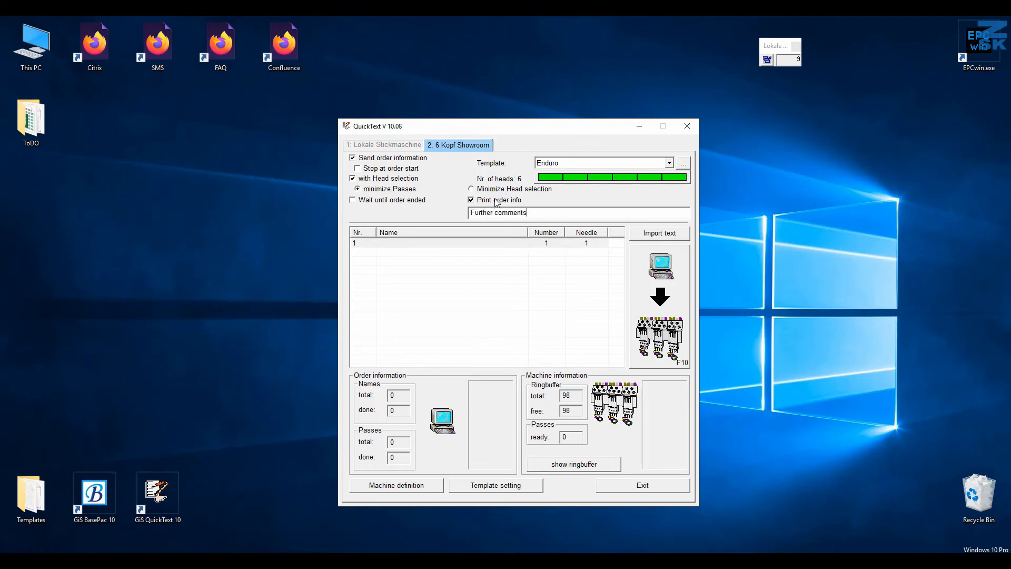
pyautogui.click(659, 233)
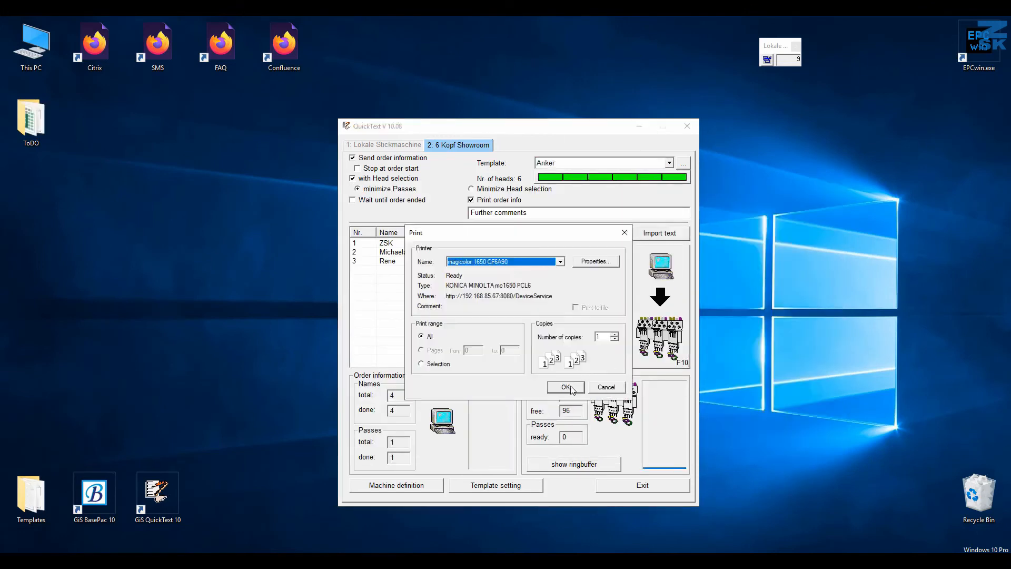
# Print the head-allocation order info to PDF and save it as 6 Kopf Showroom.pdf in Templates
pyautogui.click(558, 261)
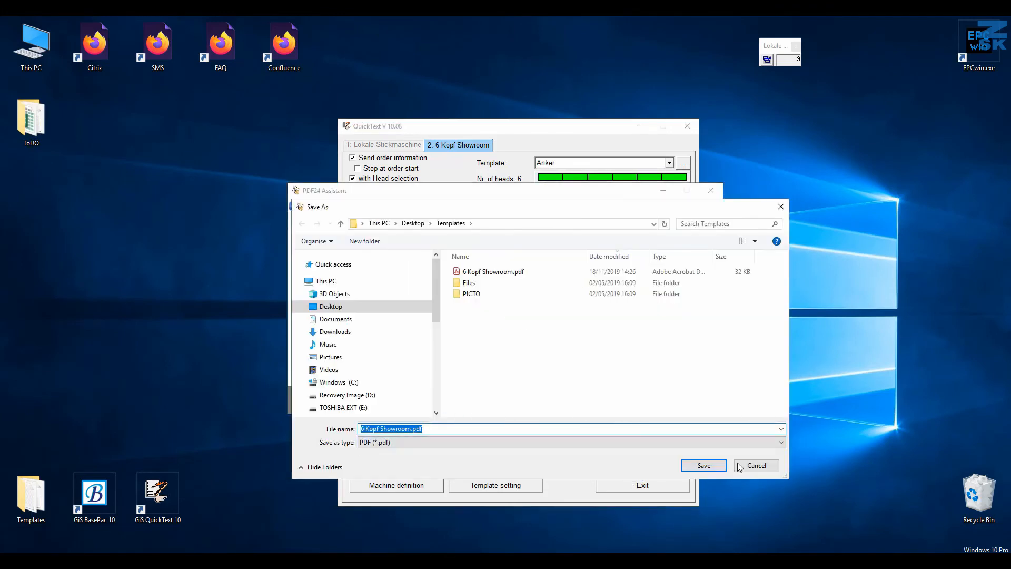
pyautogui.click(702, 465)
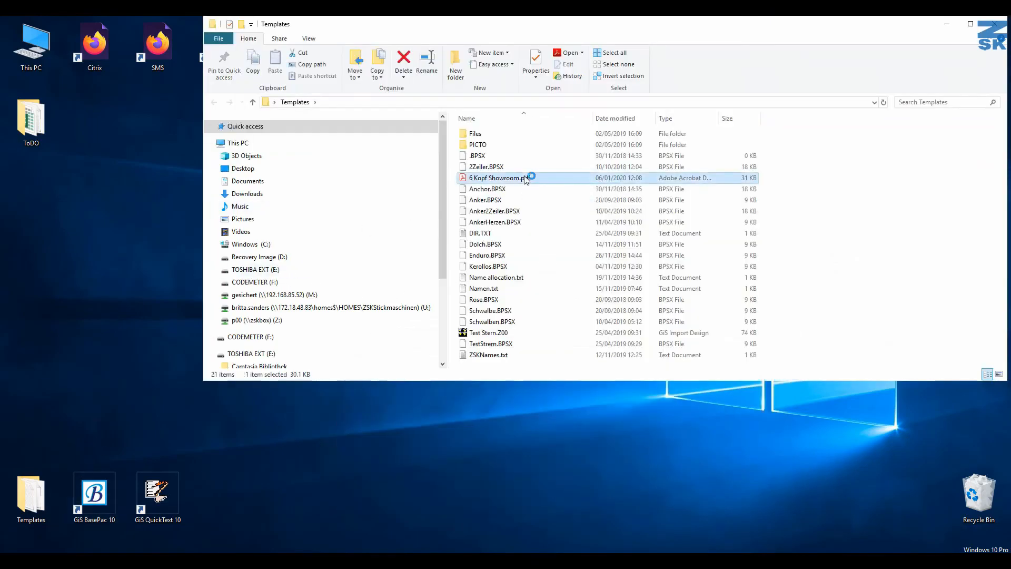
# View 6 Kopf Showroom.pdf in Acrobat Reader with heads 4–1 assigned to Rene, Michaela and ZSK
pyautogui.doubleClick(499, 177)
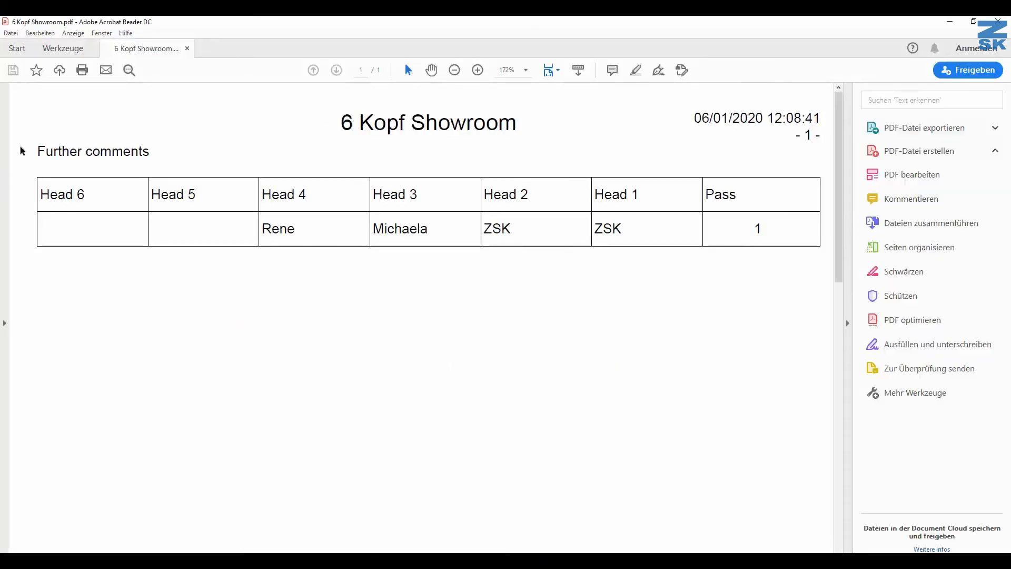
pyautogui.moveTo(257, 160)
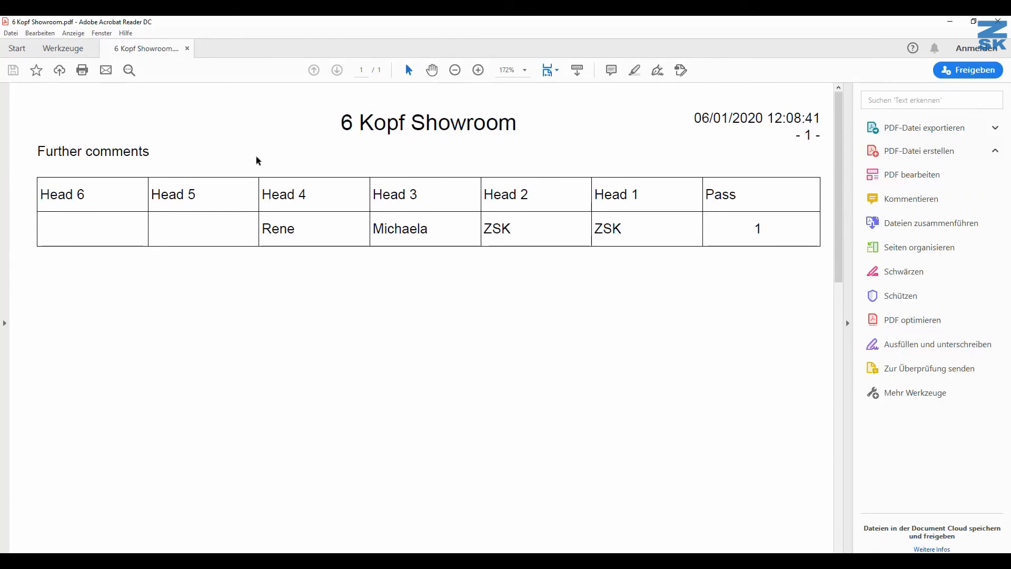
pyautogui.click(919, 151)
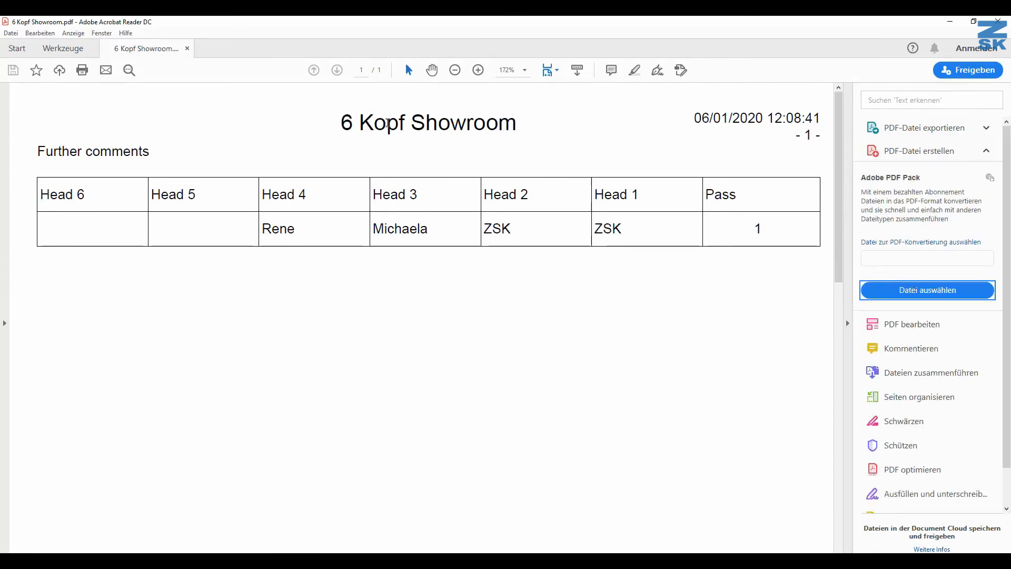
pyautogui.moveTo(645, 182)
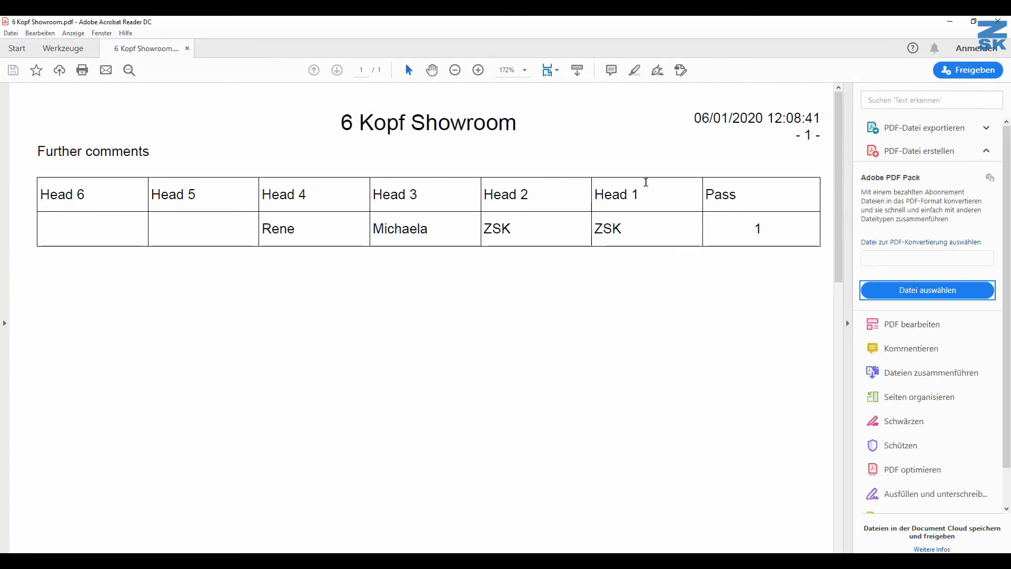
pyautogui.moveTo(567, 236)
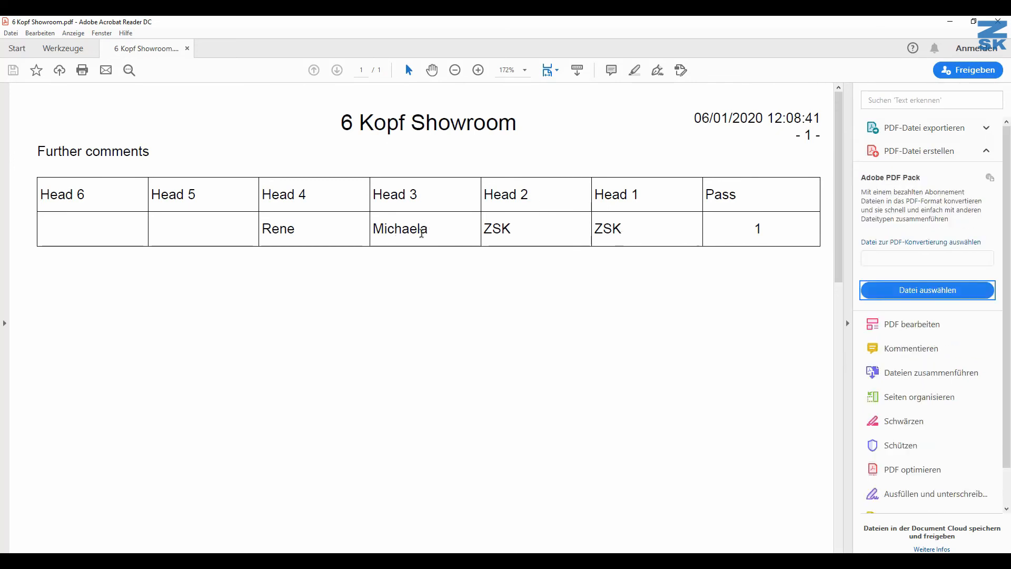
pyautogui.moveTo(317, 221)
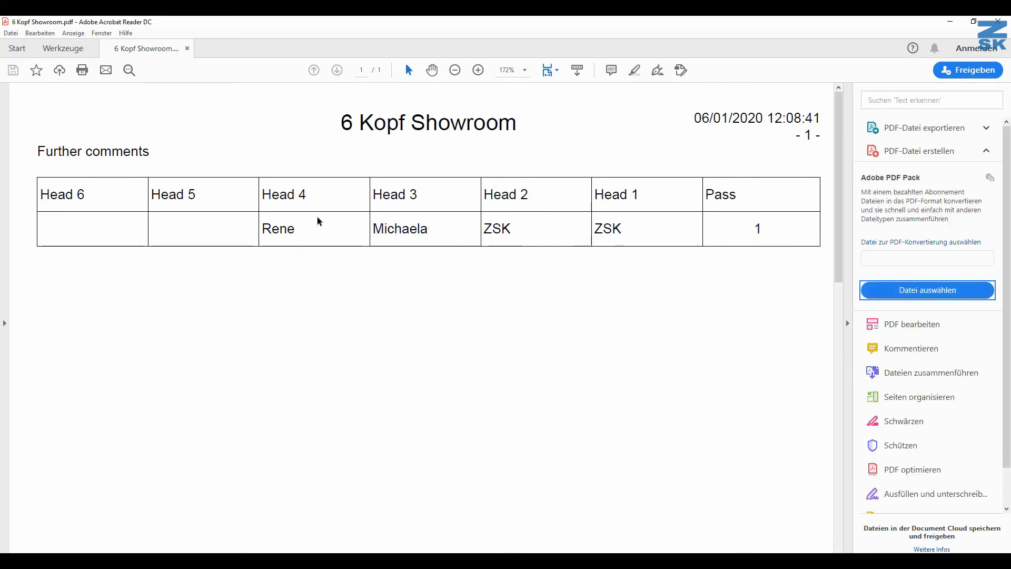